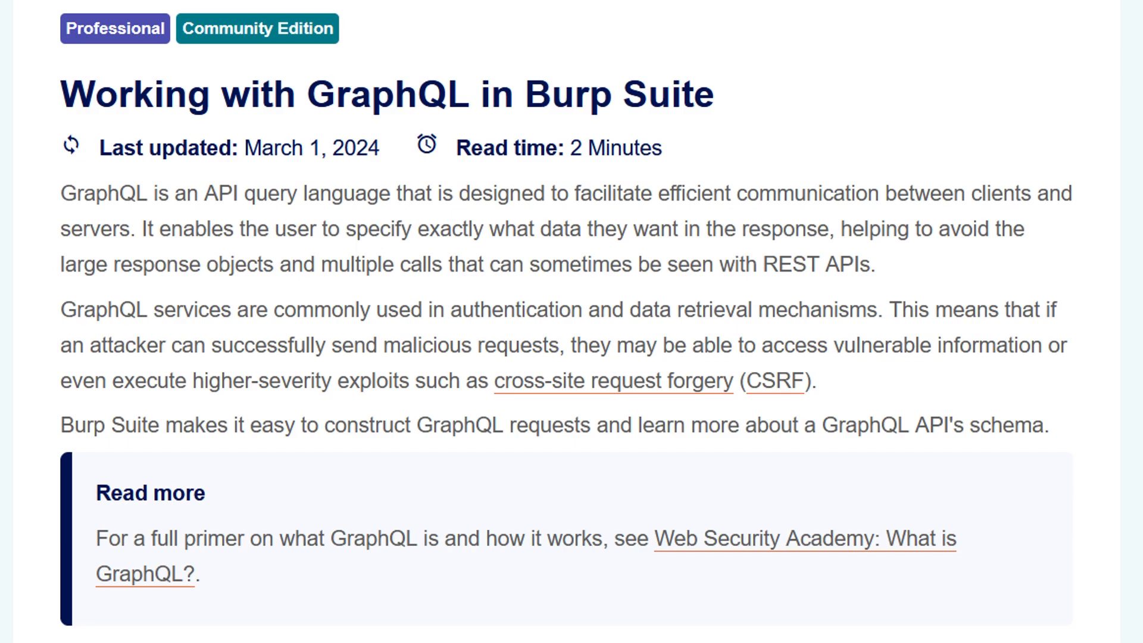
# - Scroll the GraphQL topic links down to the brute force protections lab
pyautogui.scroll(-3)
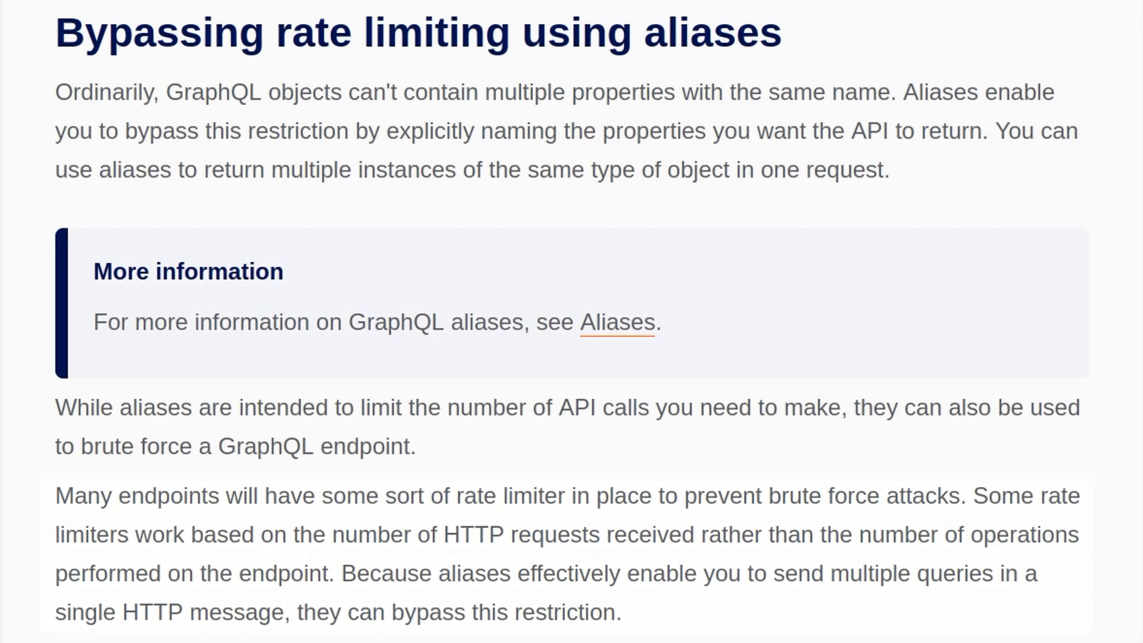
pyautogui.scroll(-3)
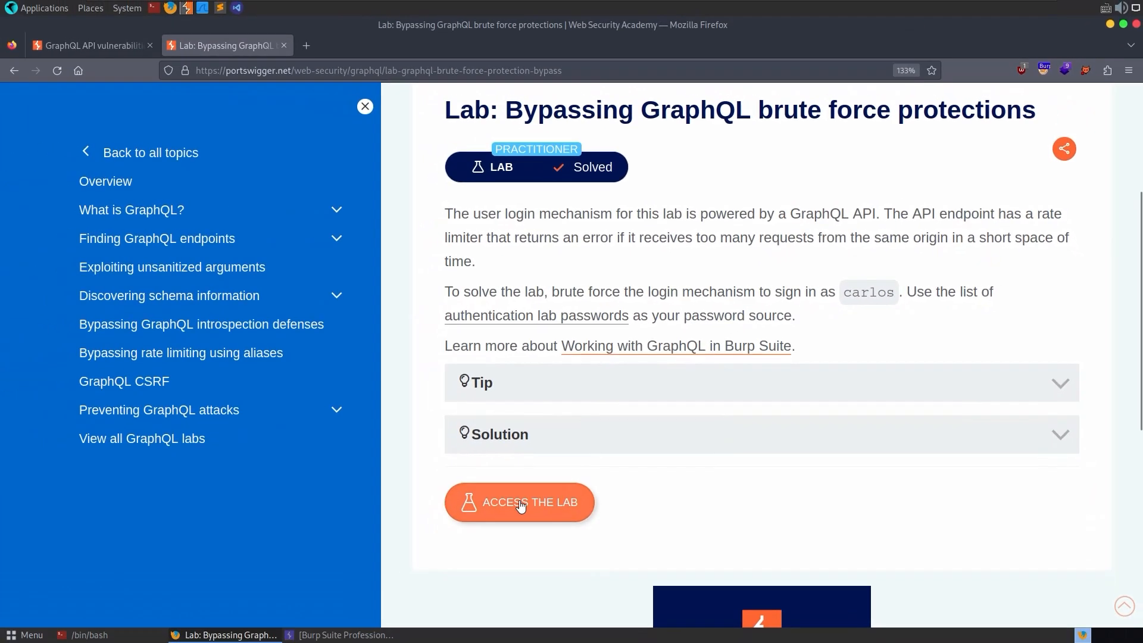
# - Access the lab and log in as wiener, declining the save-password prompt
pyautogui.click(519, 502)
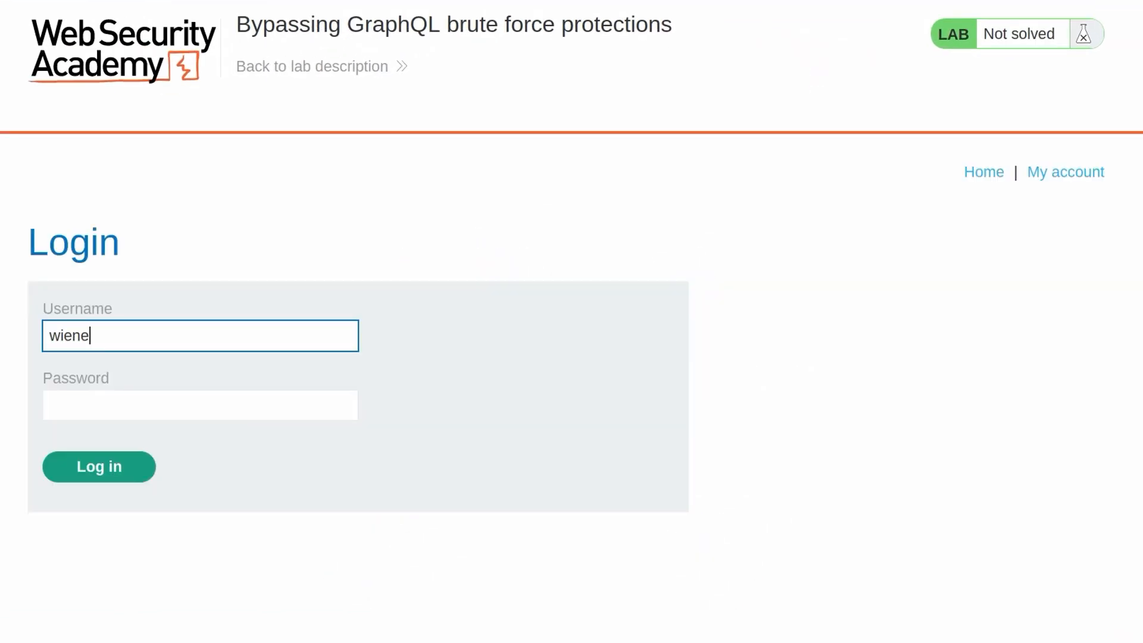
pyautogui.click(99, 467)
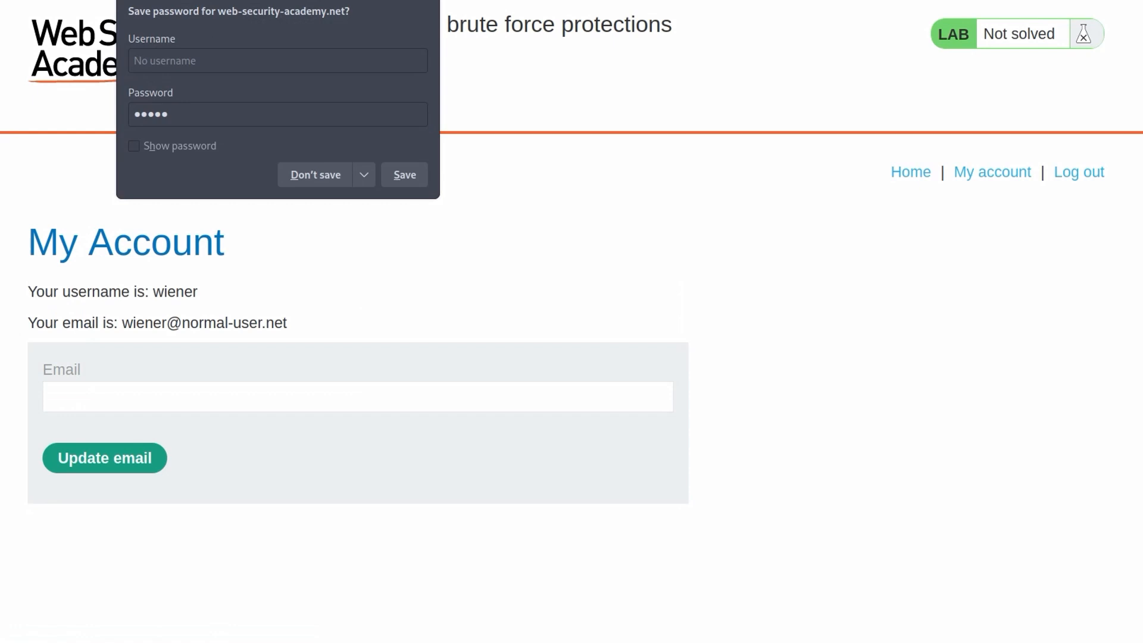
pyautogui.click(314, 174)
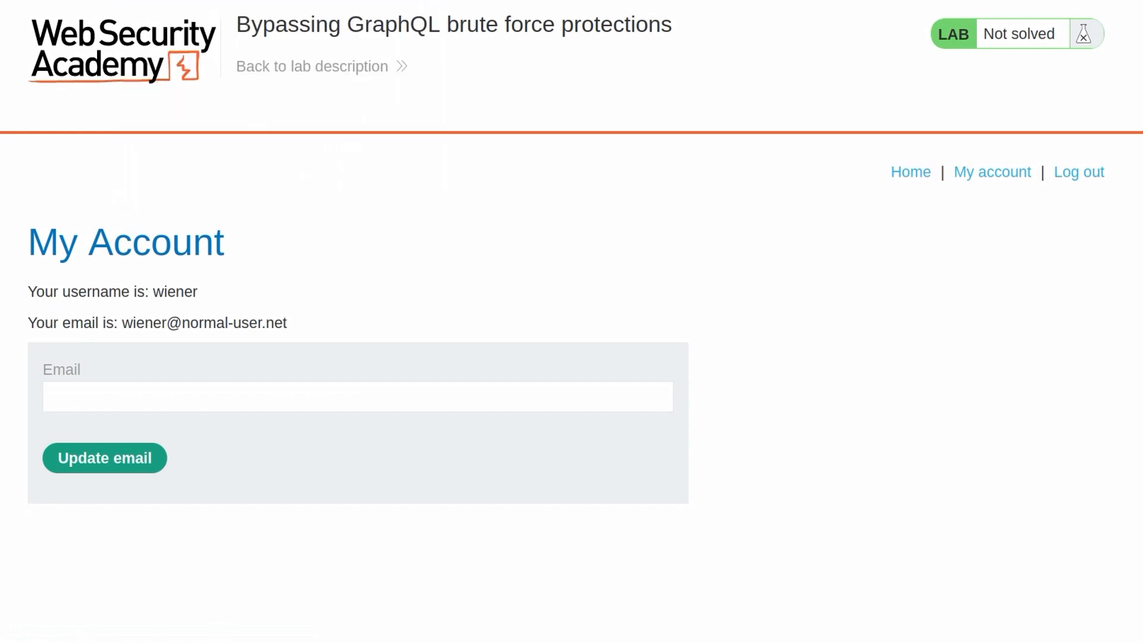
pyautogui.write('cat@')
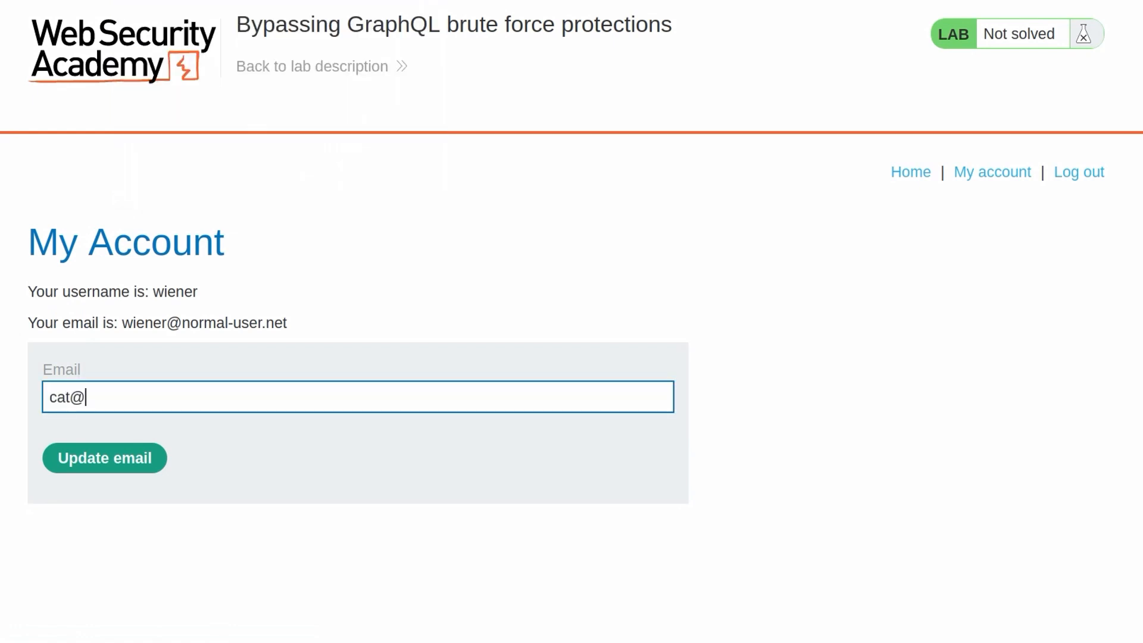
pyautogui.click(103, 457)
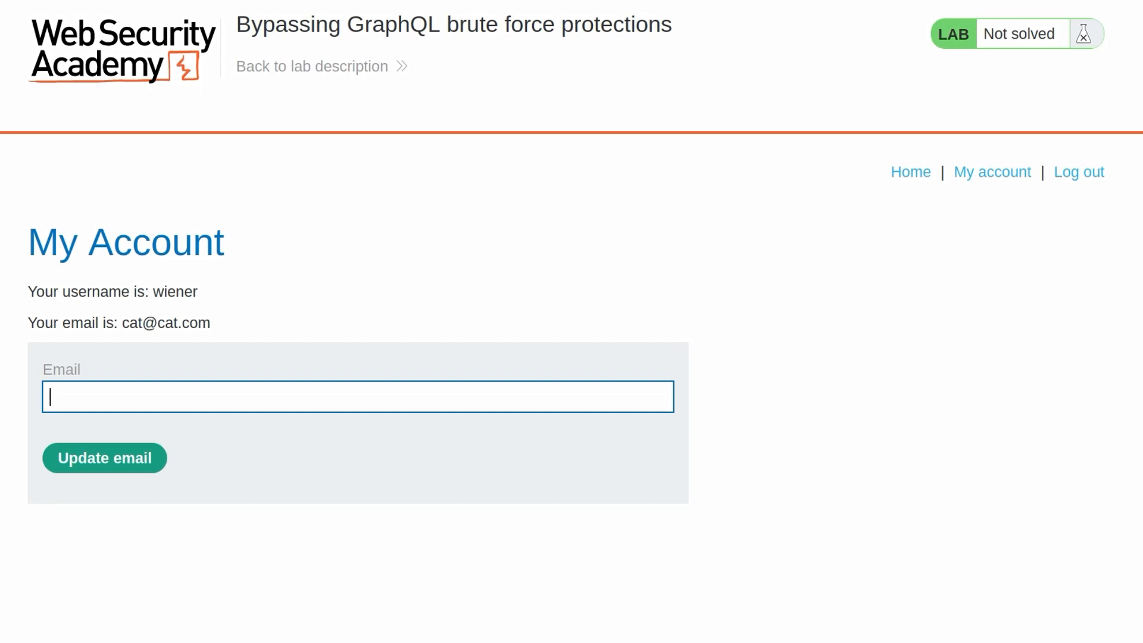
# - Inspect the captured request body as a GraphQL query in Proxy history, then return to the lab site
pyautogui.click(910, 171)
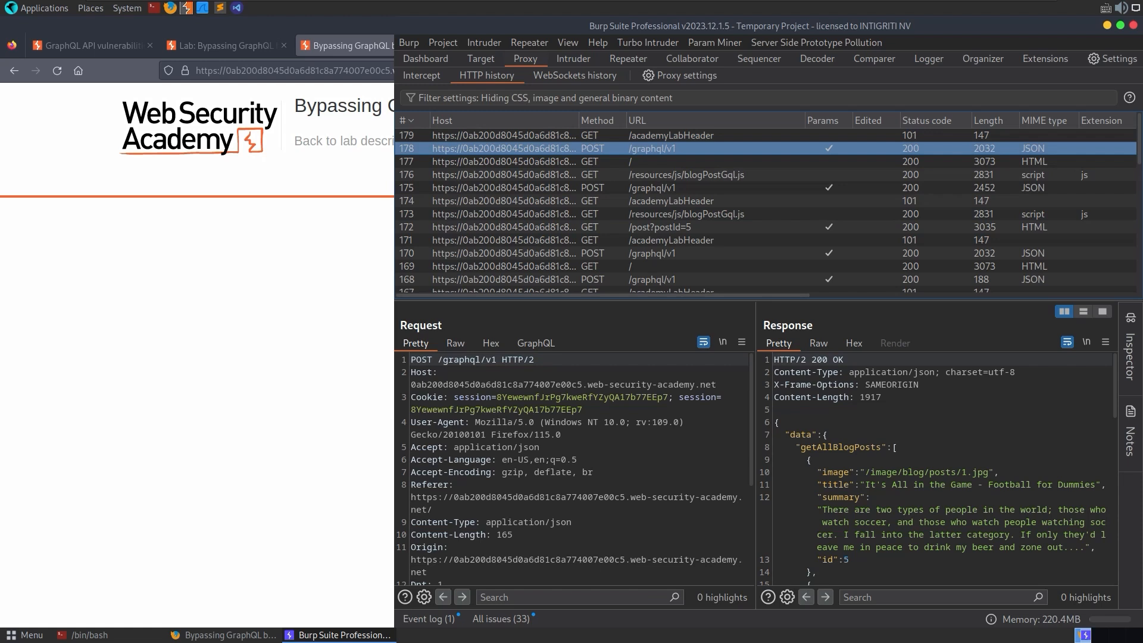
pyautogui.scroll(-3)
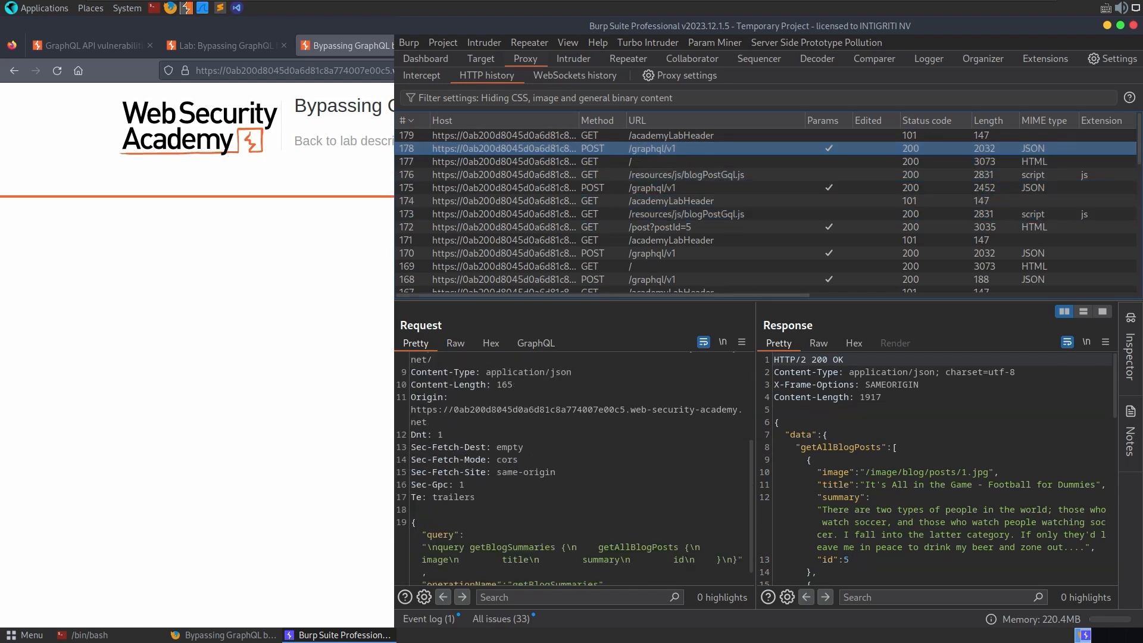
pyautogui.click(534, 343)
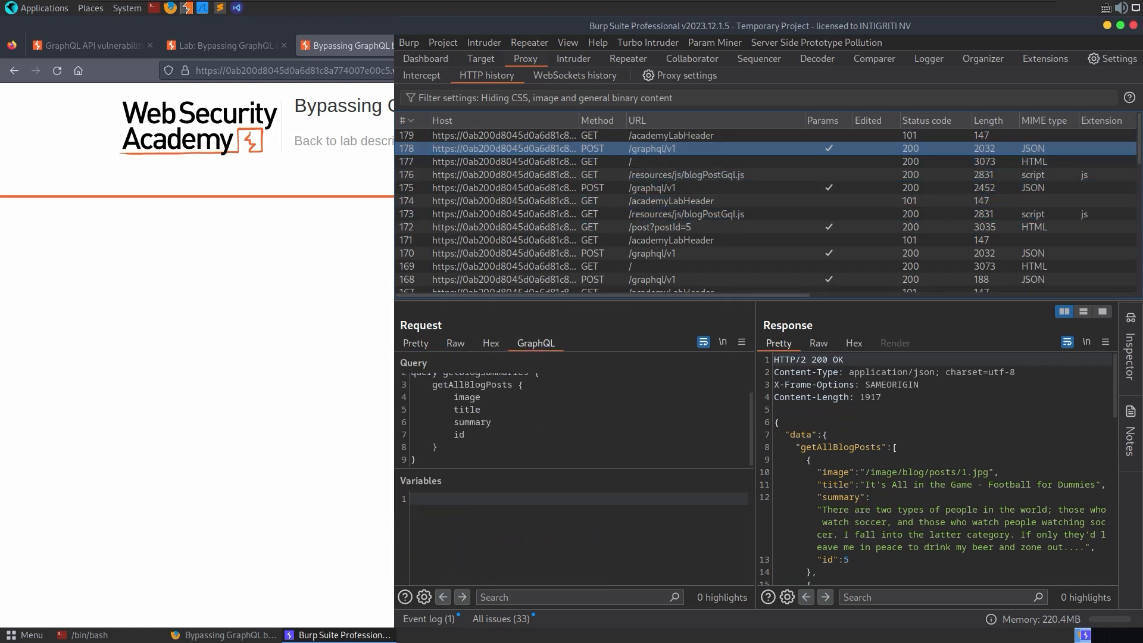
pyautogui.click(226, 635)
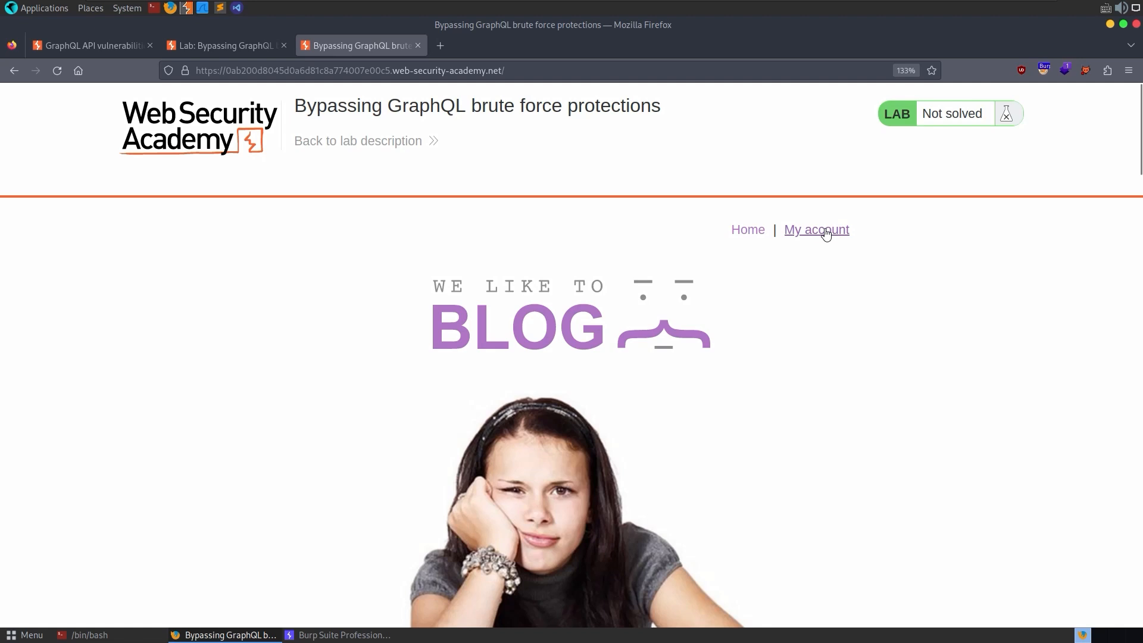
# - Log out of wiener's account and return to the login page via My account
pyautogui.click(815, 230)
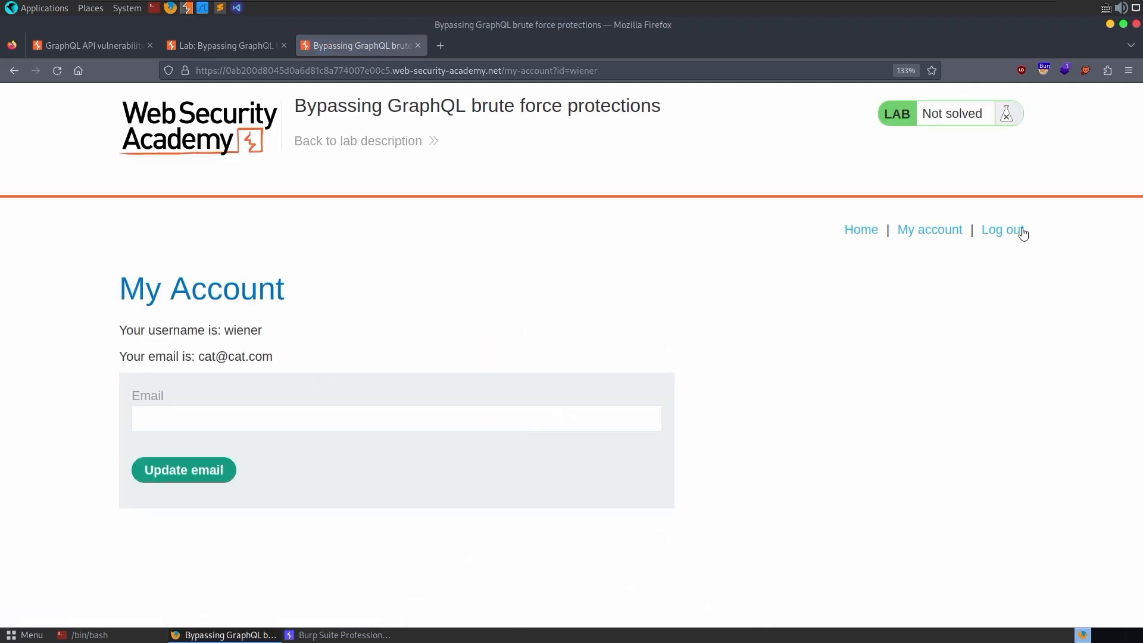
pyautogui.click(1002, 230)
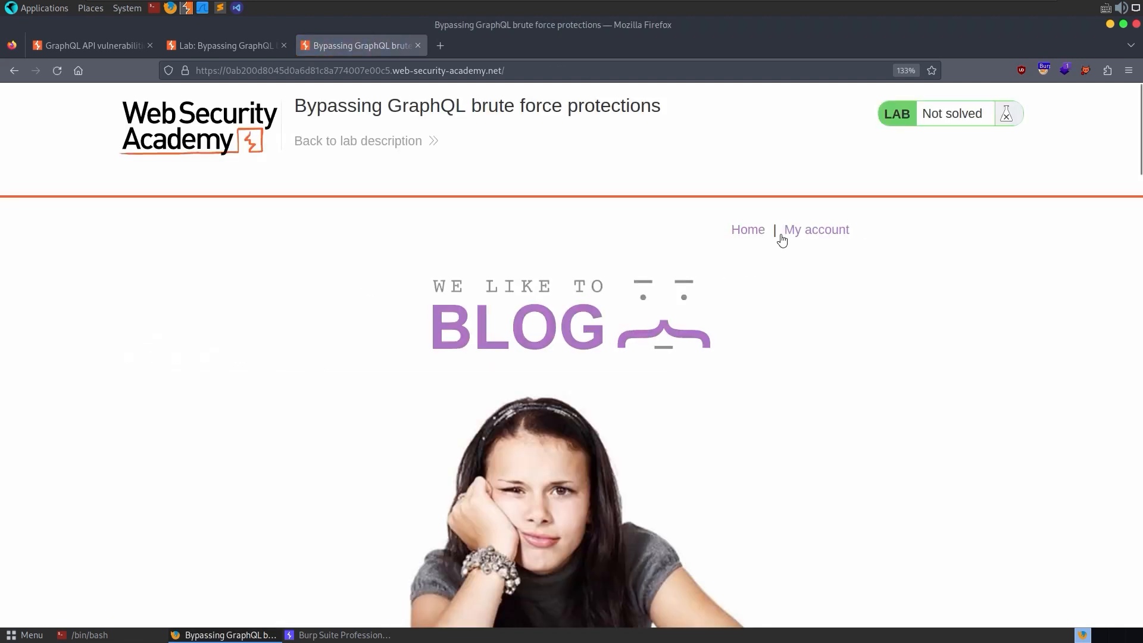
pyautogui.click(815, 229)
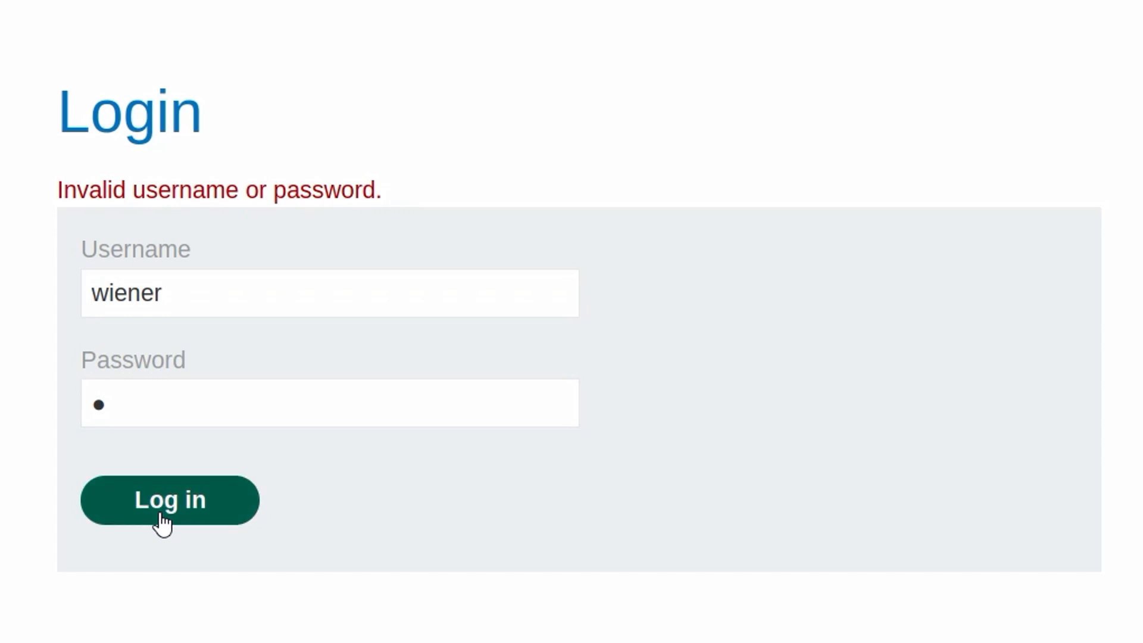
# - Submit wrong logins as carlos until the too-many-incorrect-attempts lockout appears
pyautogui.click(169, 498)
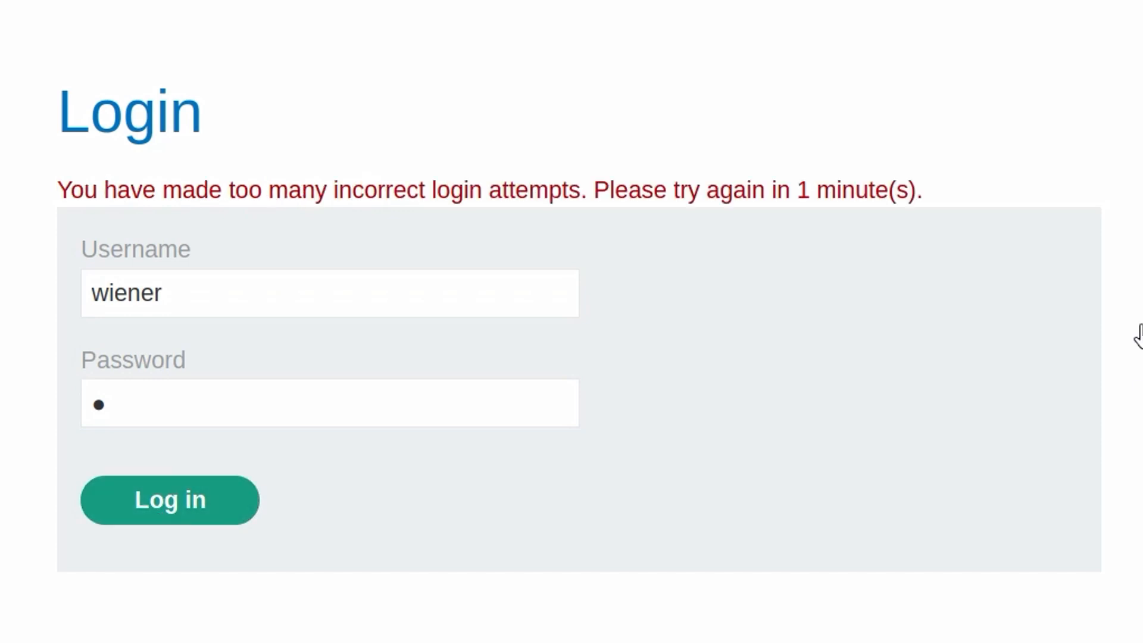
pyautogui.moveTo(702, 175)
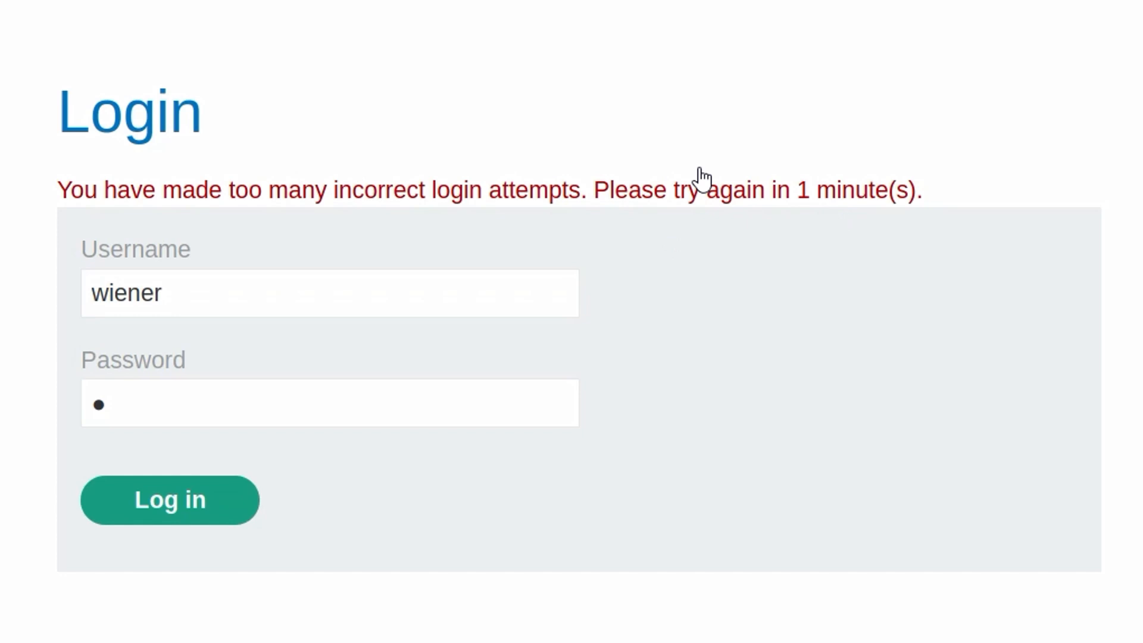
pyautogui.moveTo(746, 163)
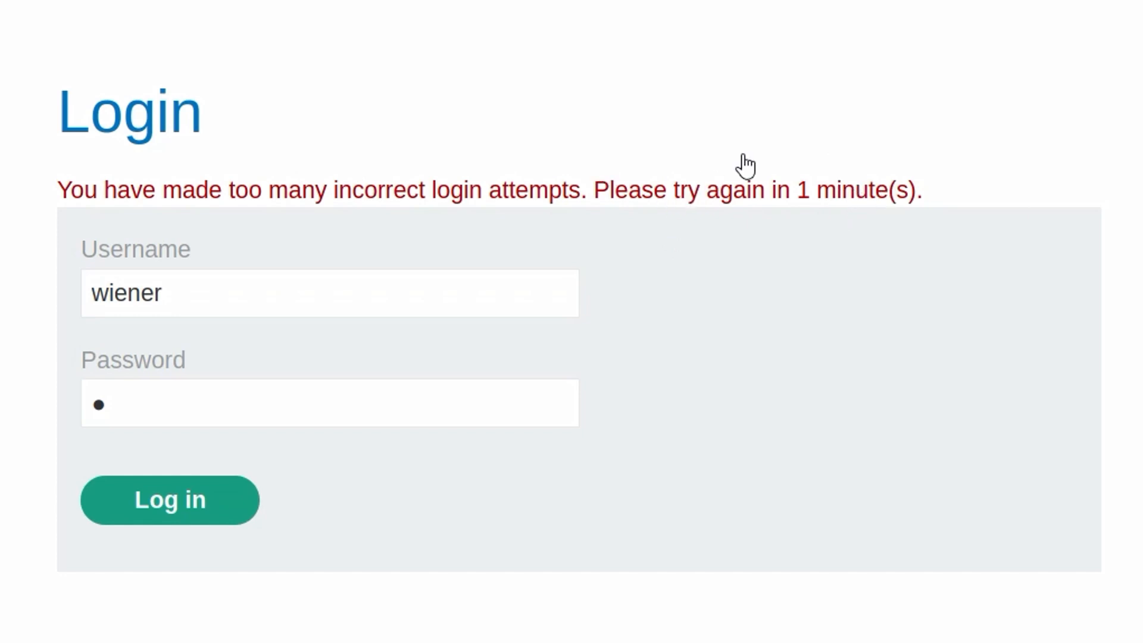
pyautogui.moveTo(638, 202)
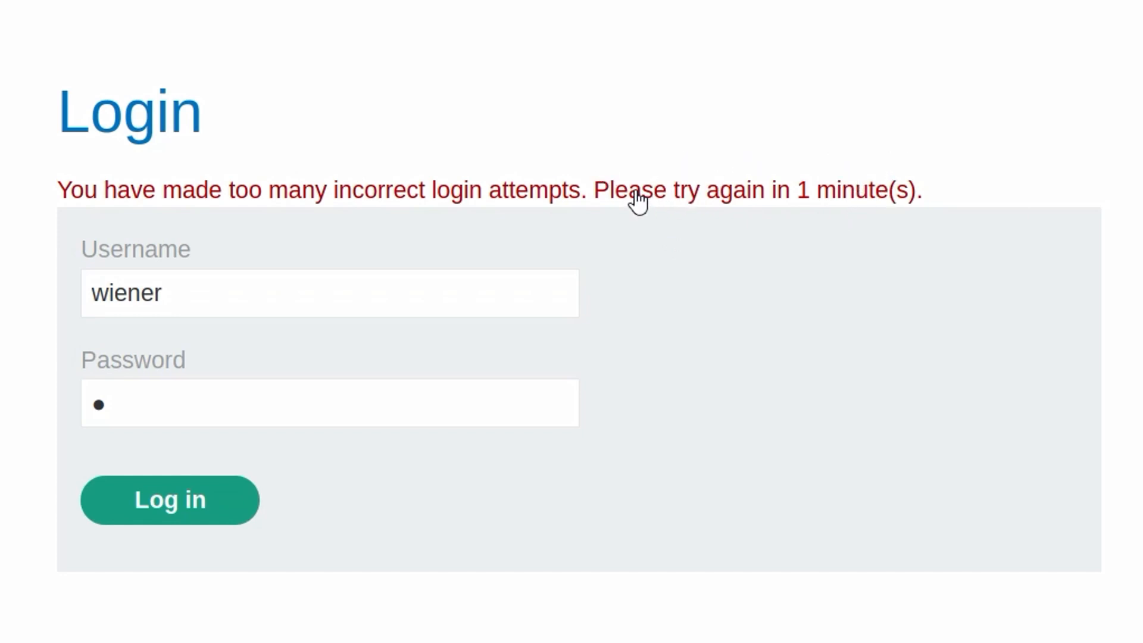
pyautogui.moveTo(774, 199)
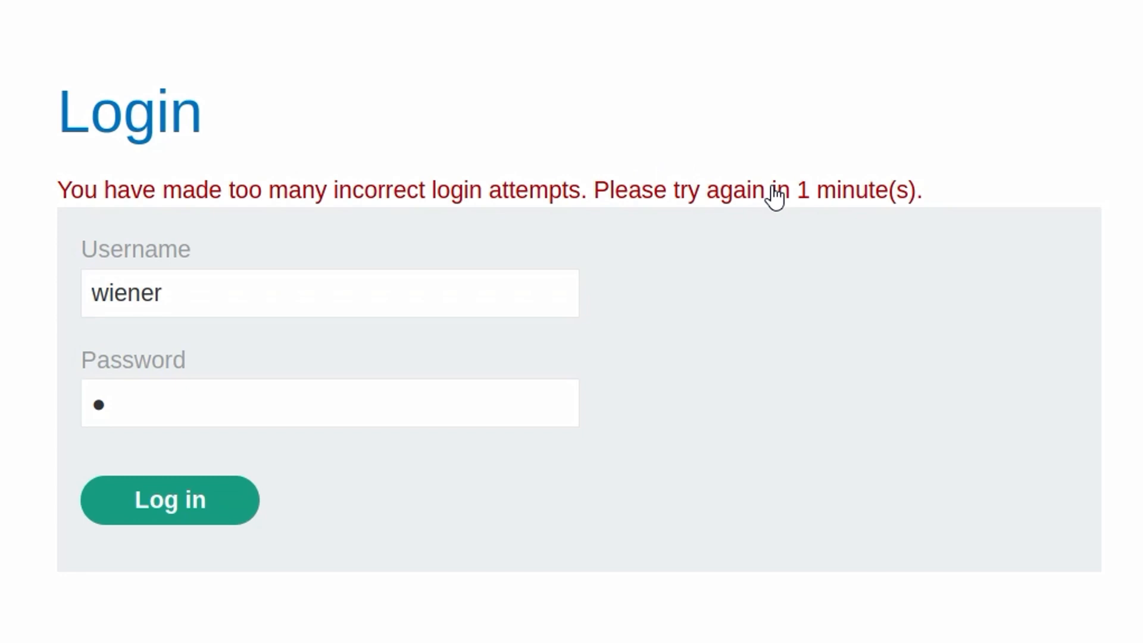
pyautogui.moveTo(861, 207)
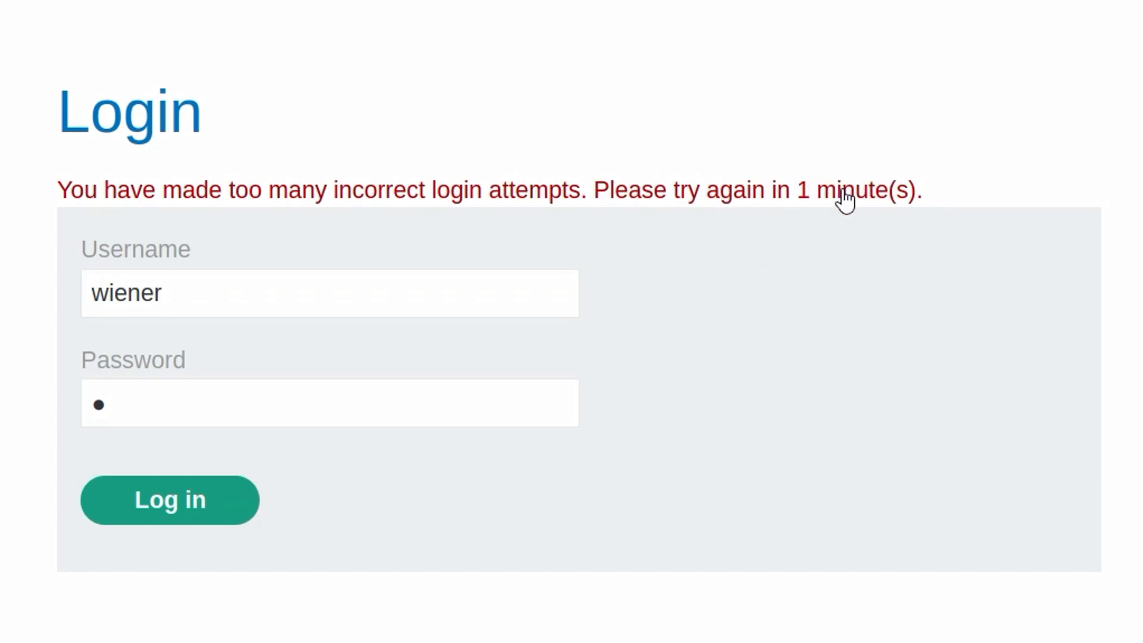
pyautogui.moveTo(707, 234)
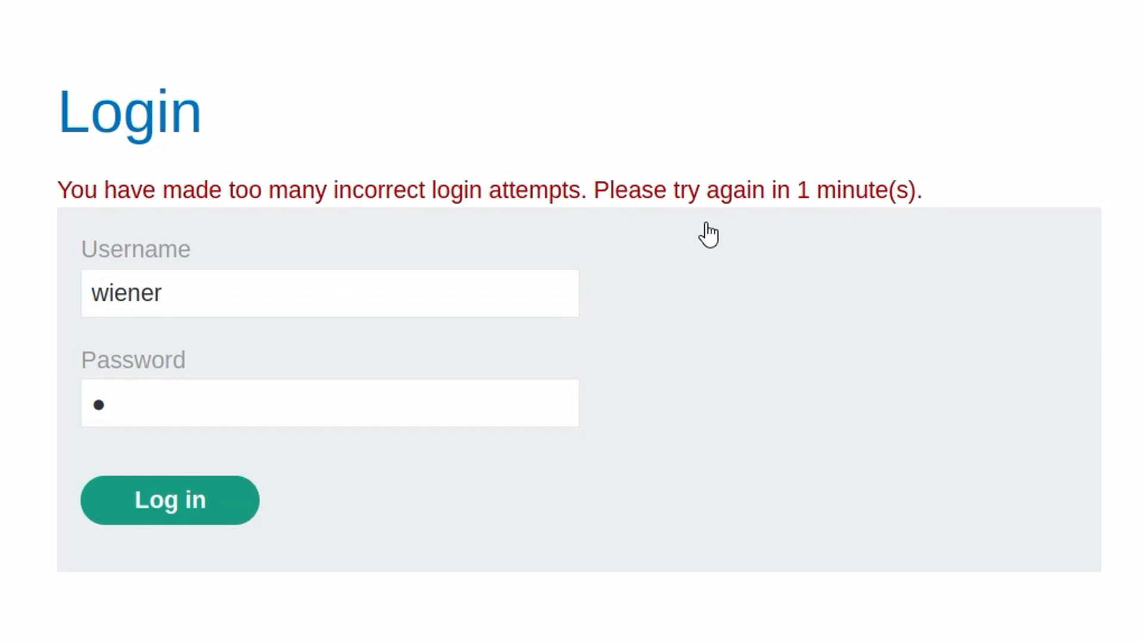
pyautogui.moveTo(801, 109)
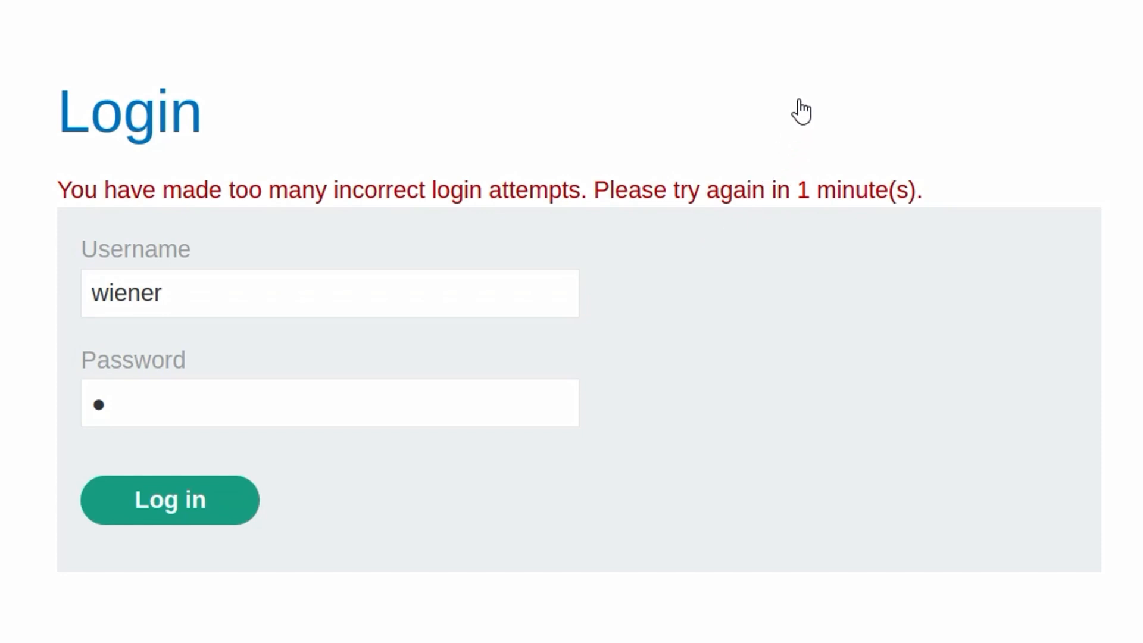
pyautogui.moveTo(729, 239)
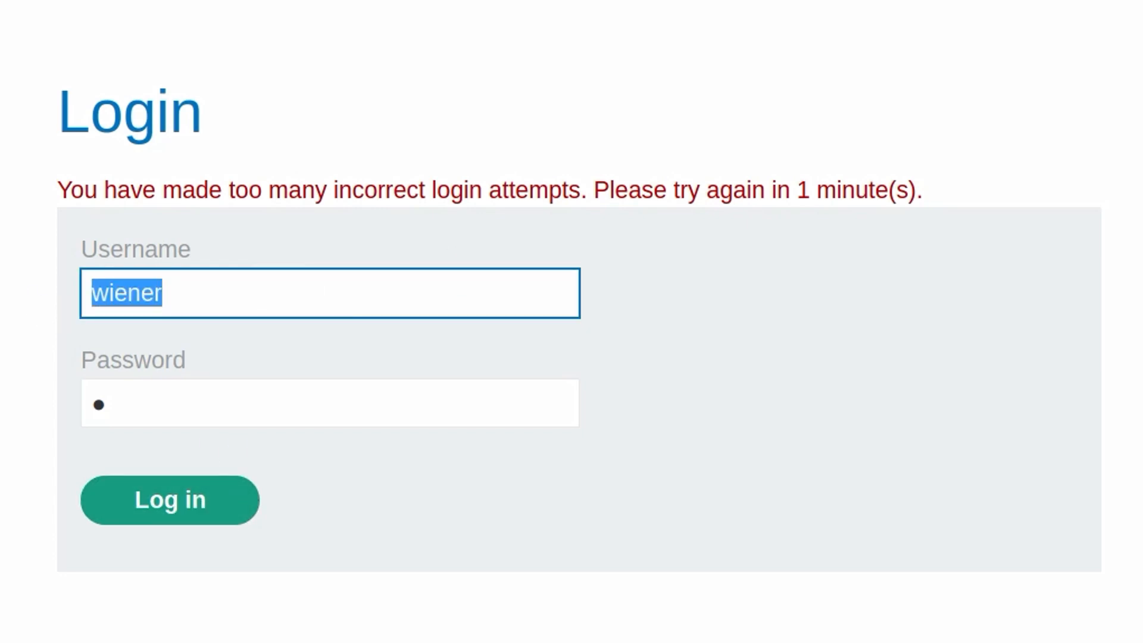
pyautogui.write('carlos')
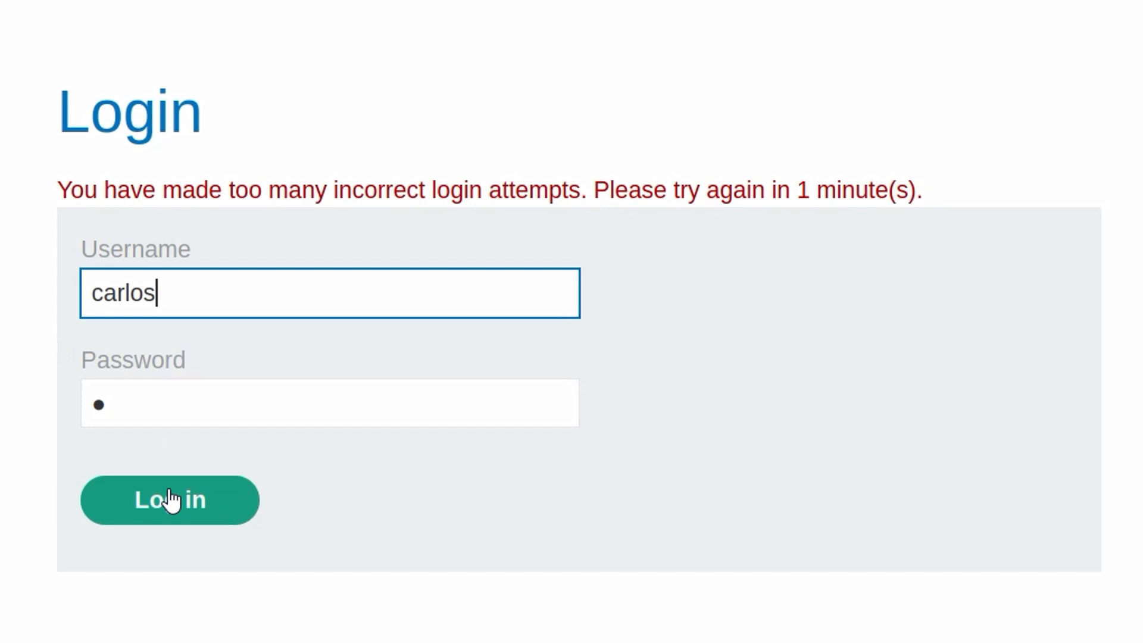
pyautogui.moveTo(505, 316)
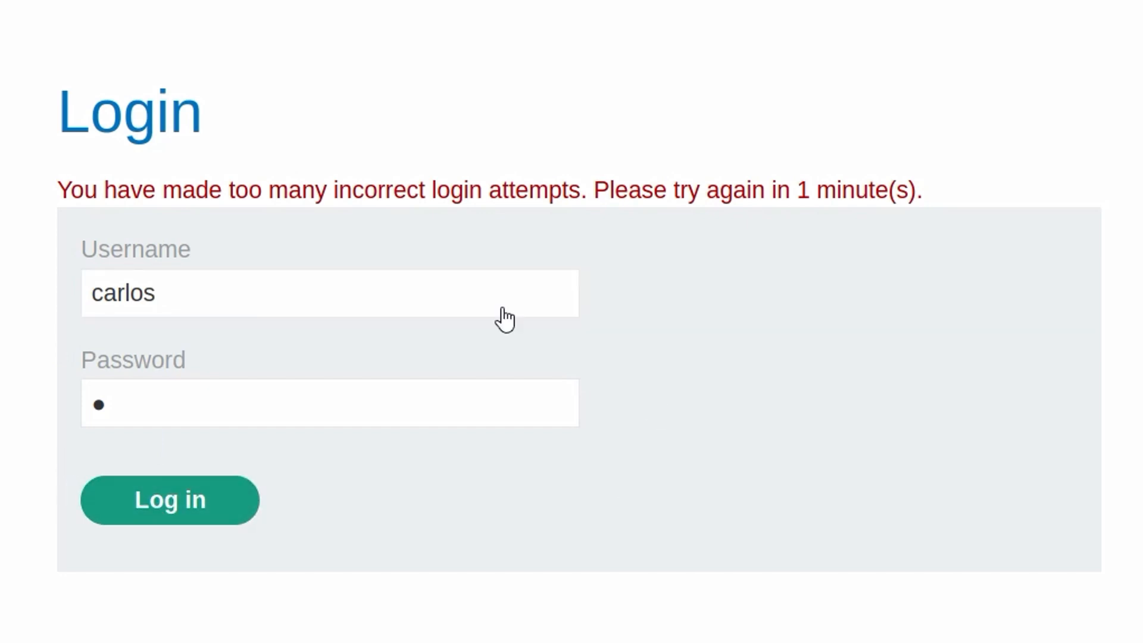
pyautogui.doubleClick(123, 293)
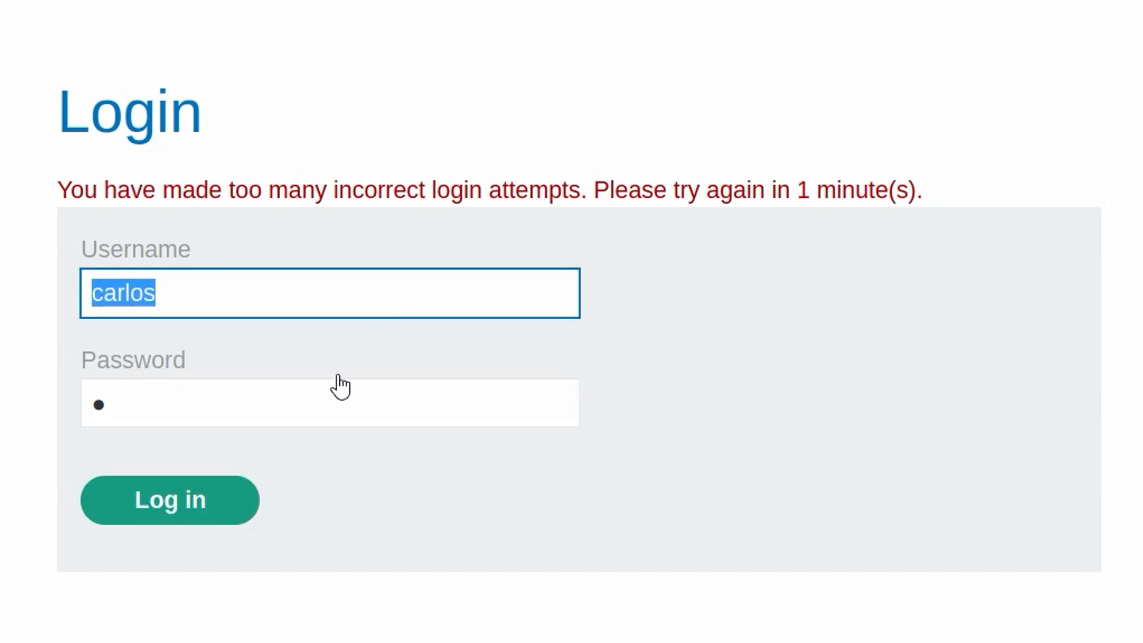
pyautogui.moveTo(381, 202)
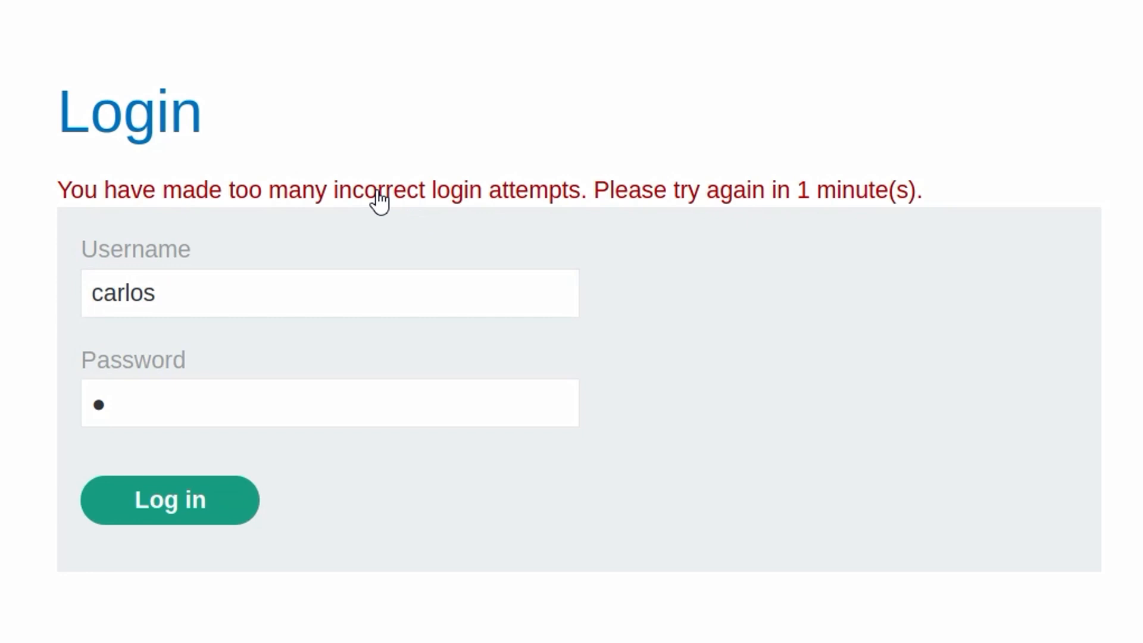
pyautogui.doubleClick(382, 190)
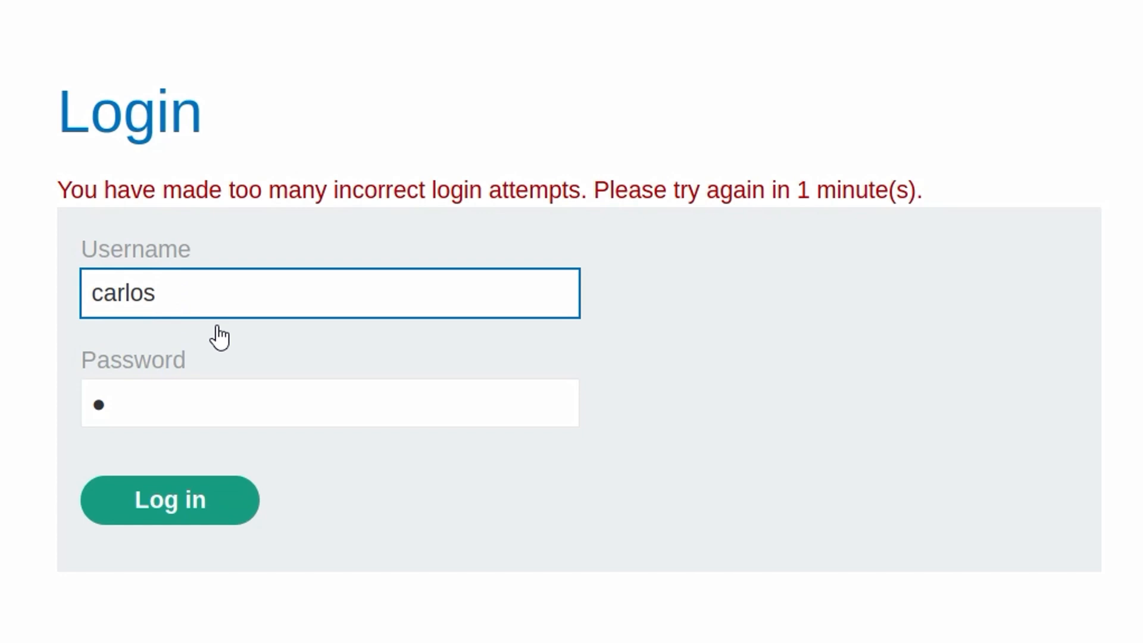
pyautogui.moveTo(229, 413)
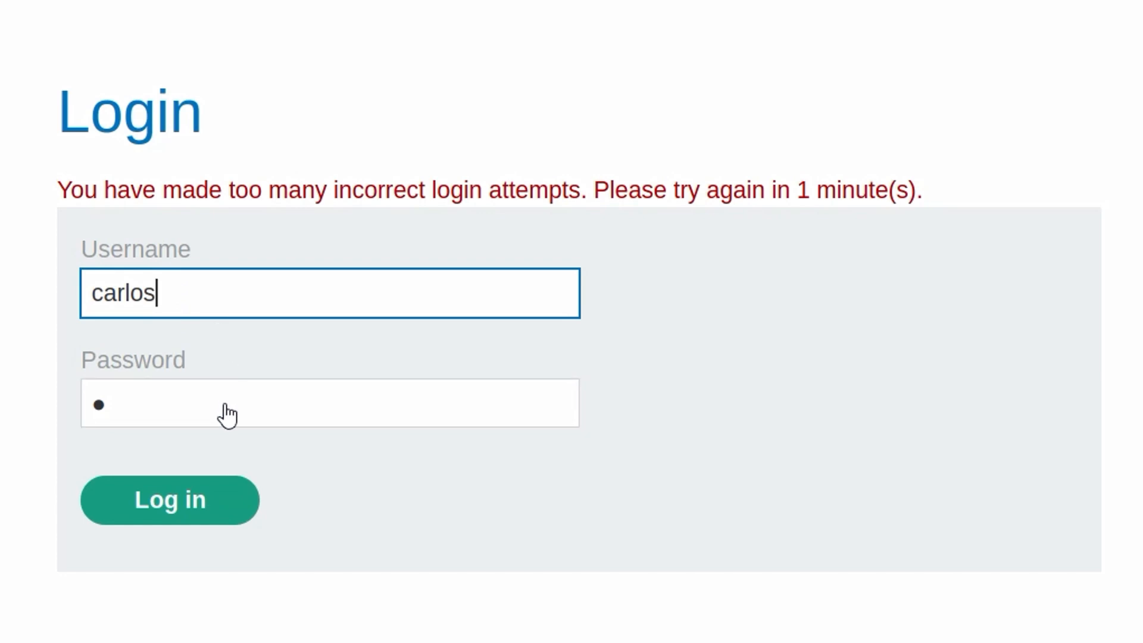
pyautogui.moveTo(151, 403)
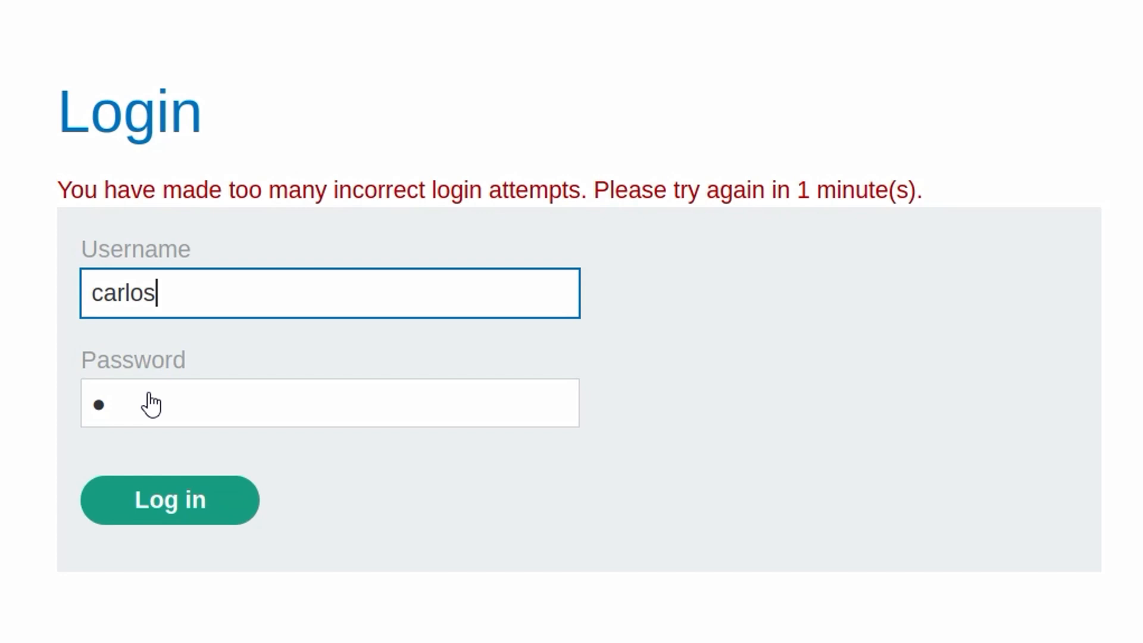
pyautogui.moveTo(696, 258)
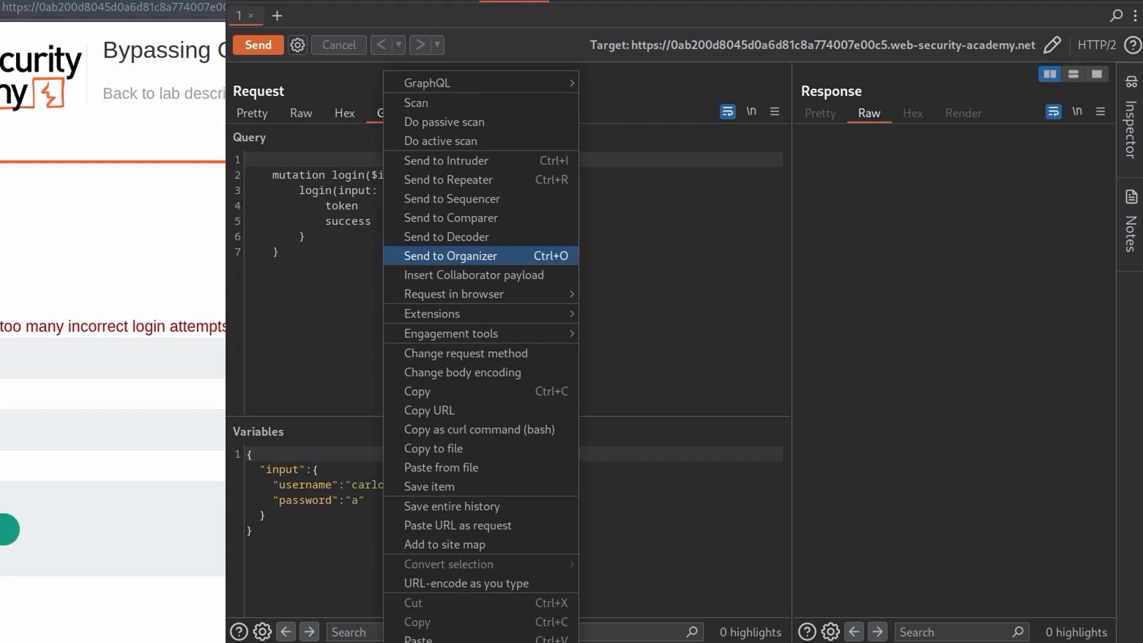
# - Set the Repeater request to an introspection query, send it and read the returned schema in Pretty view
pyautogui.click(428, 82)
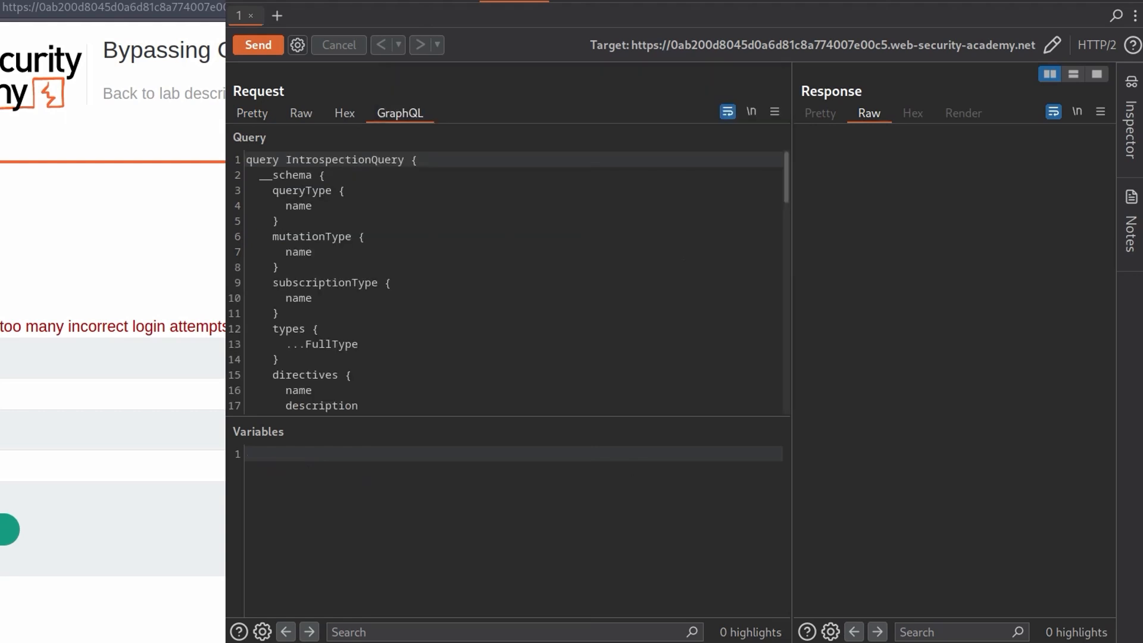
pyautogui.click(257, 44)
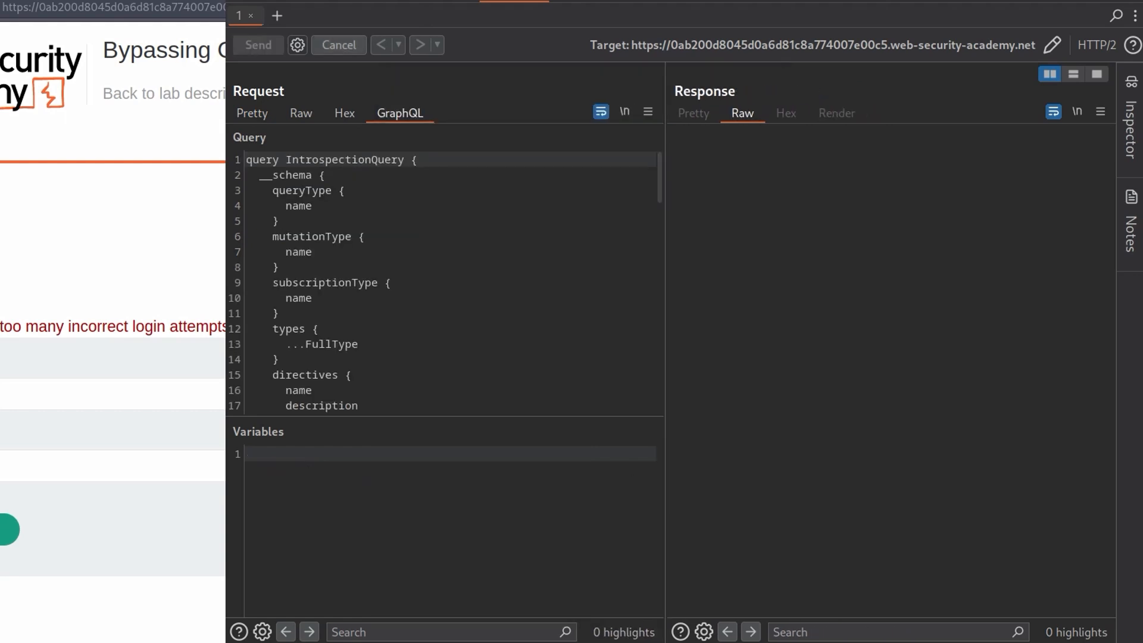
pyautogui.click(257, 44)
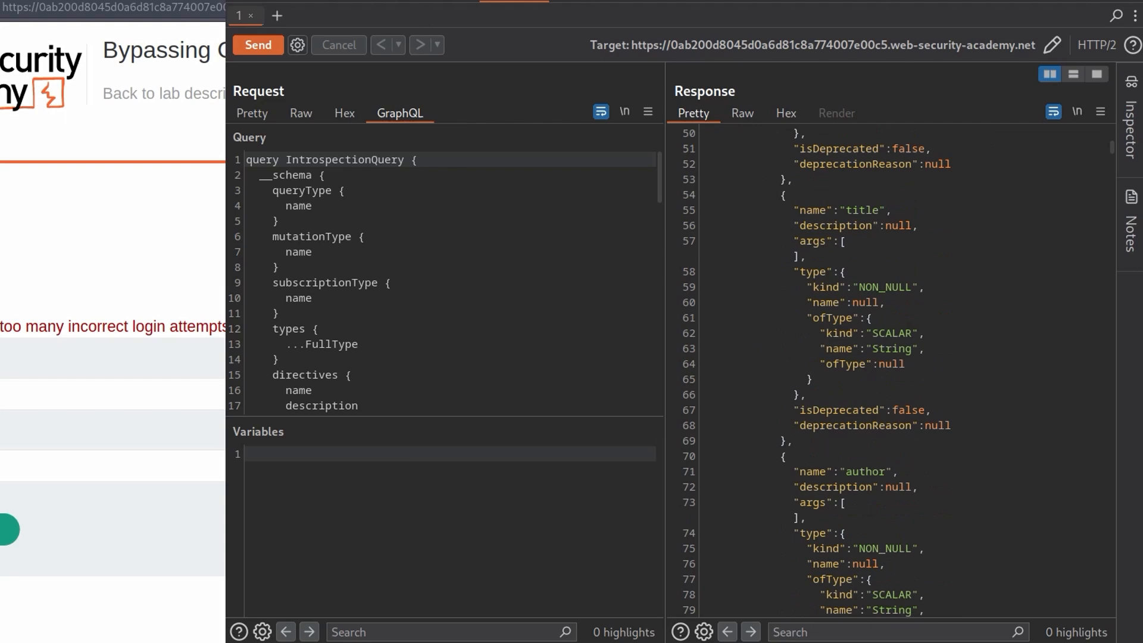
pyautogui.scroll(-3)
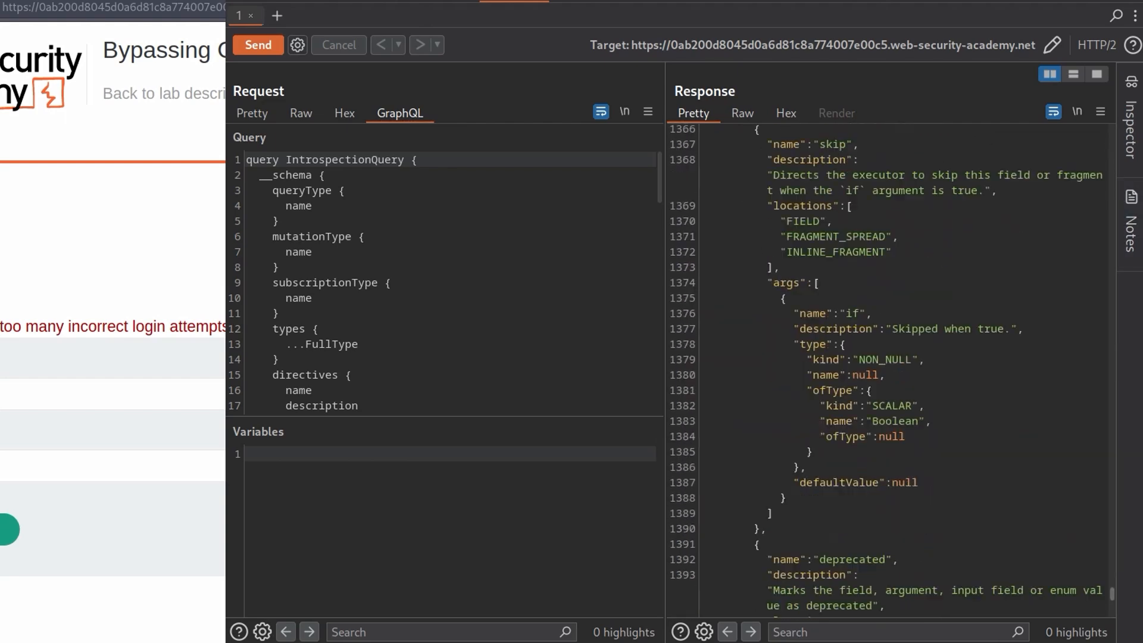
pyautogui.scroll(-3)
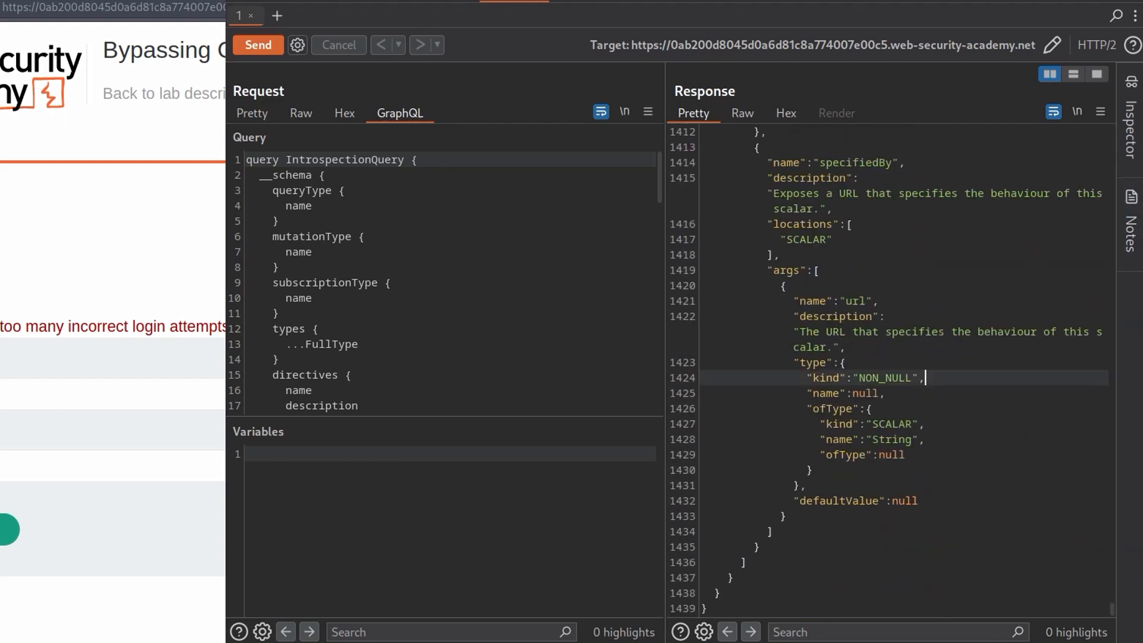
# - Scroll through the visualized schema showing getBlogPost, getAllBlogPosts and BlogPost fields
pyautogui.scroll(3)
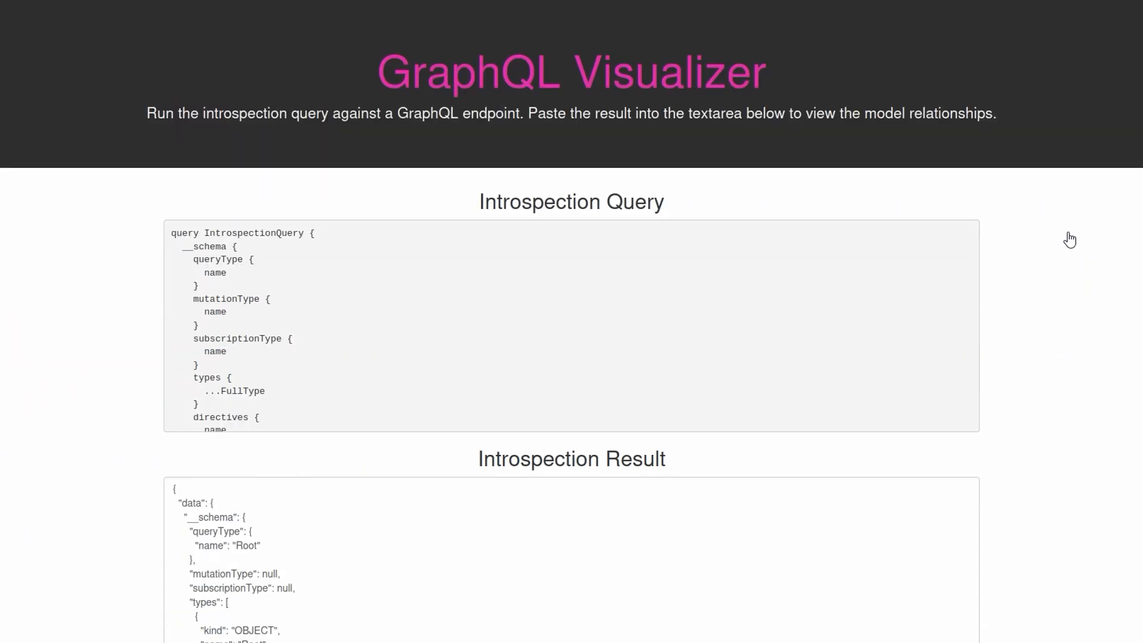
pyautogui.scroll(-3)
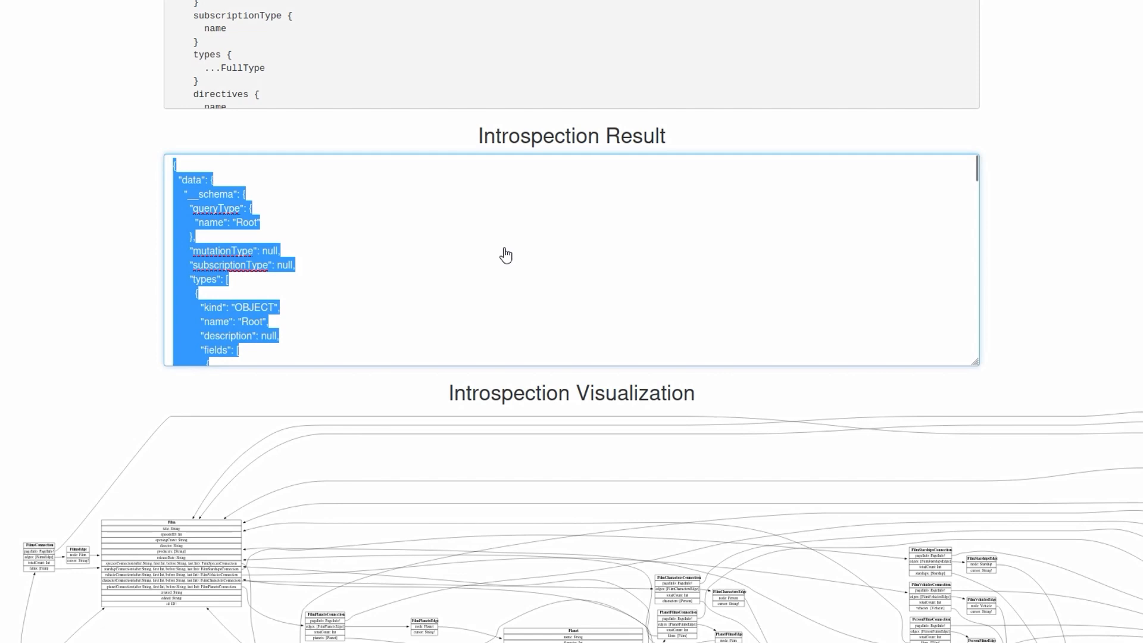
pyautogui.scroll(-3)
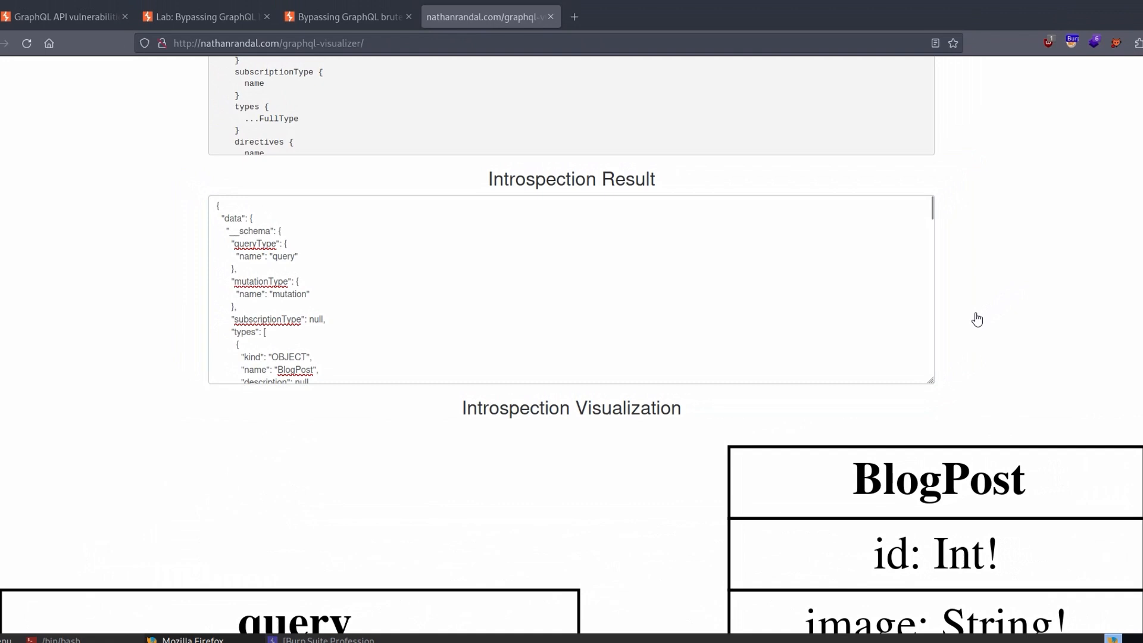
pyautogui.scroll(-3)
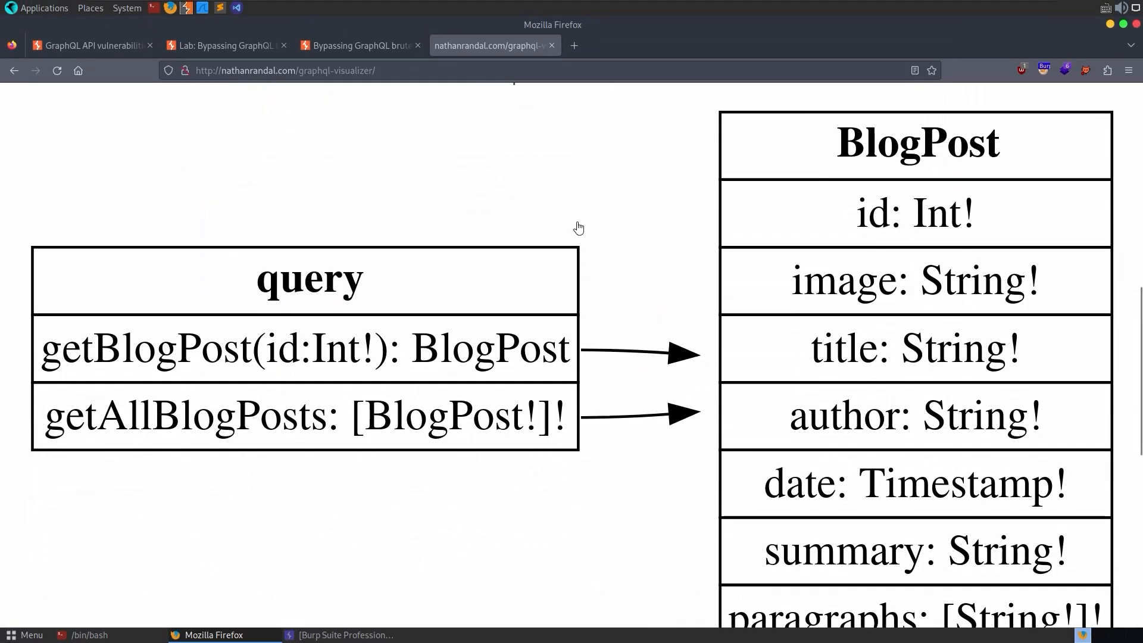
pyautogui.moveTo(226, 358)
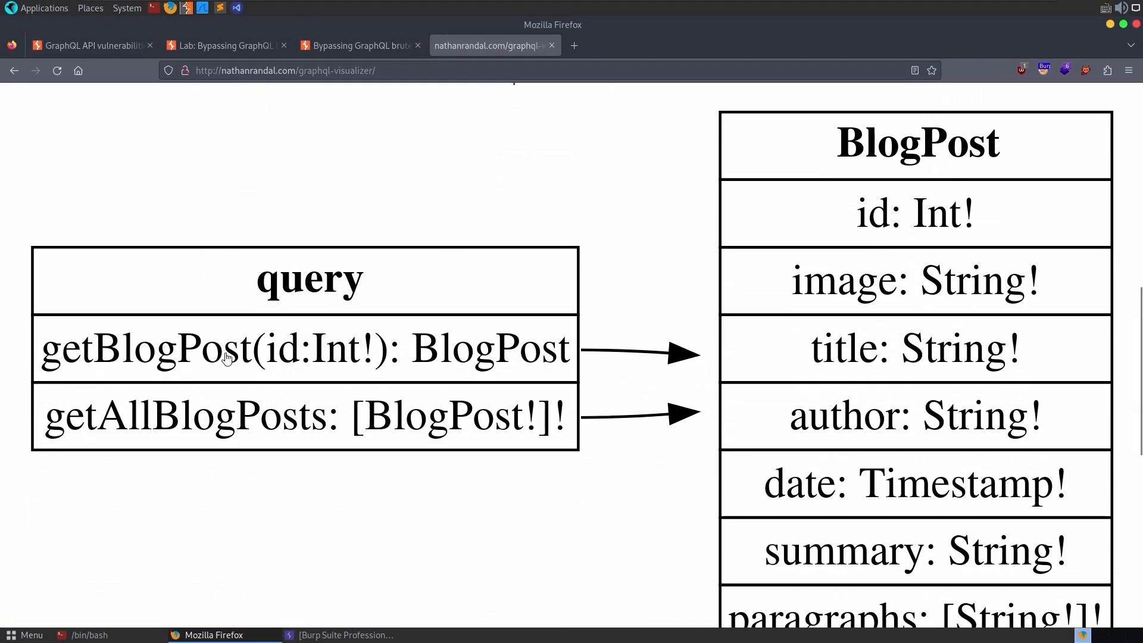
pyautogui.scroll(-3)
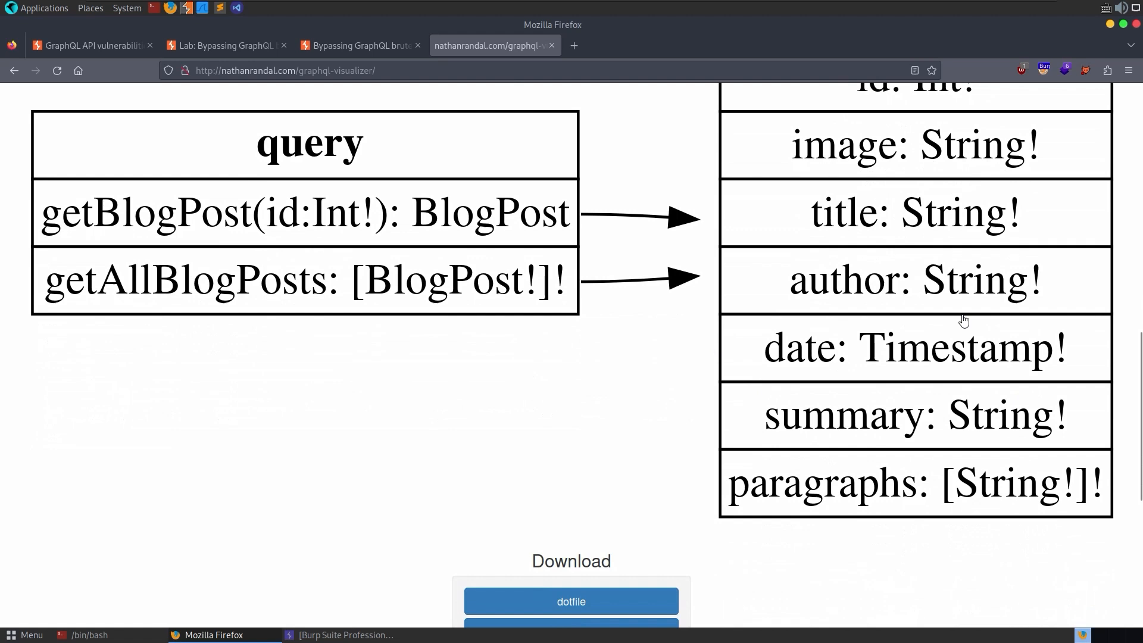
pyautogui.scroll(3)
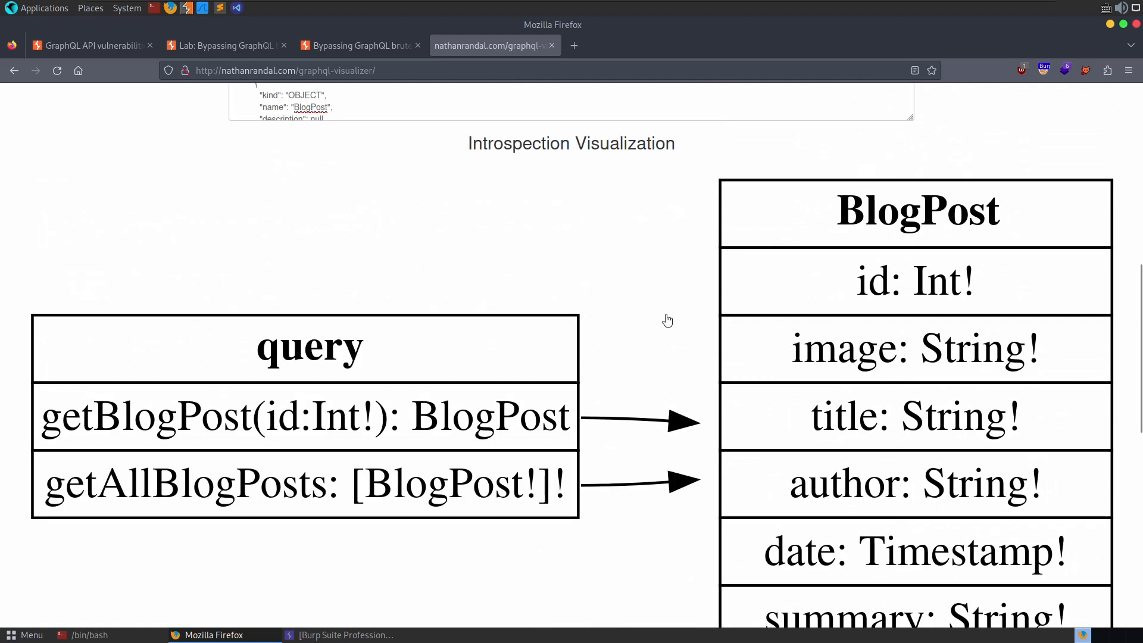
pyautogui.moveTo(535, 322)
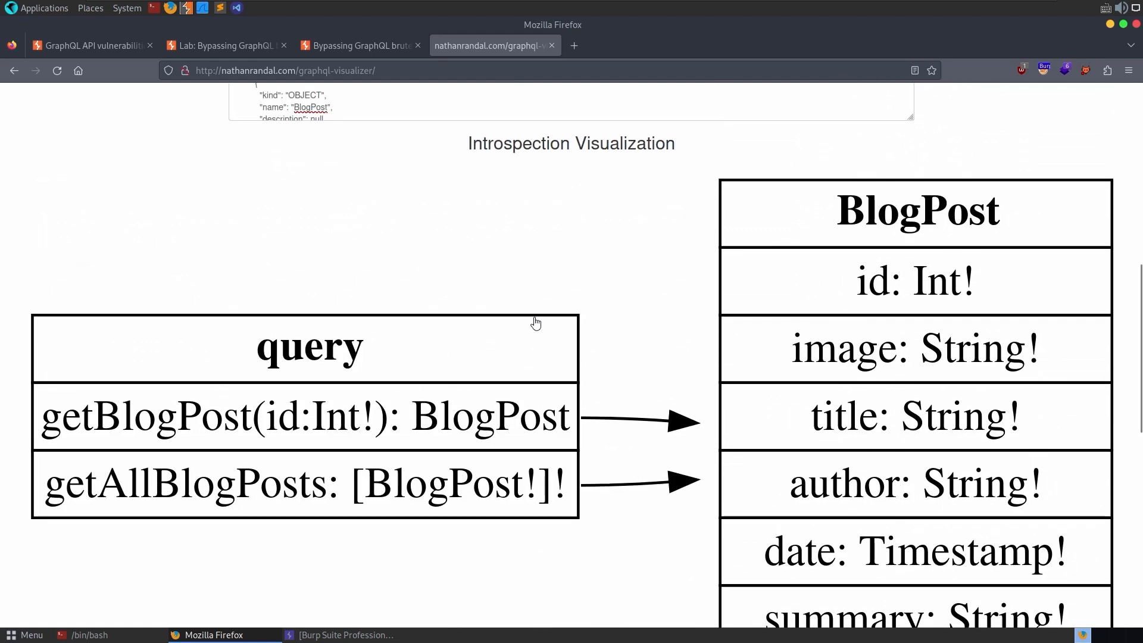
pyautogui.scroll(-3)
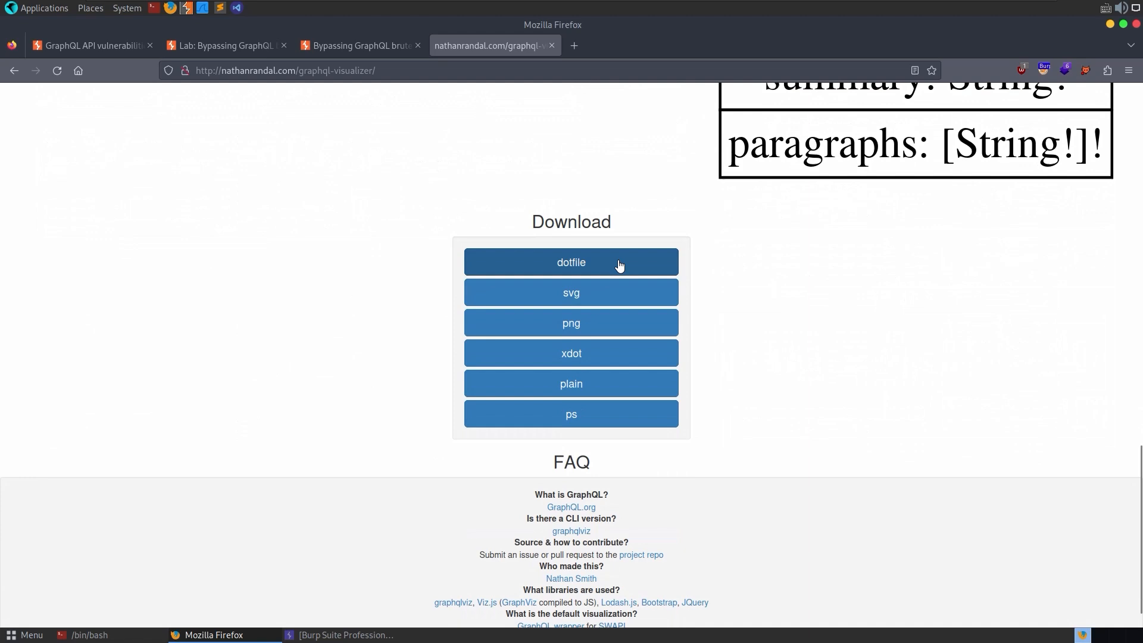
pyautogui.scroll(3)
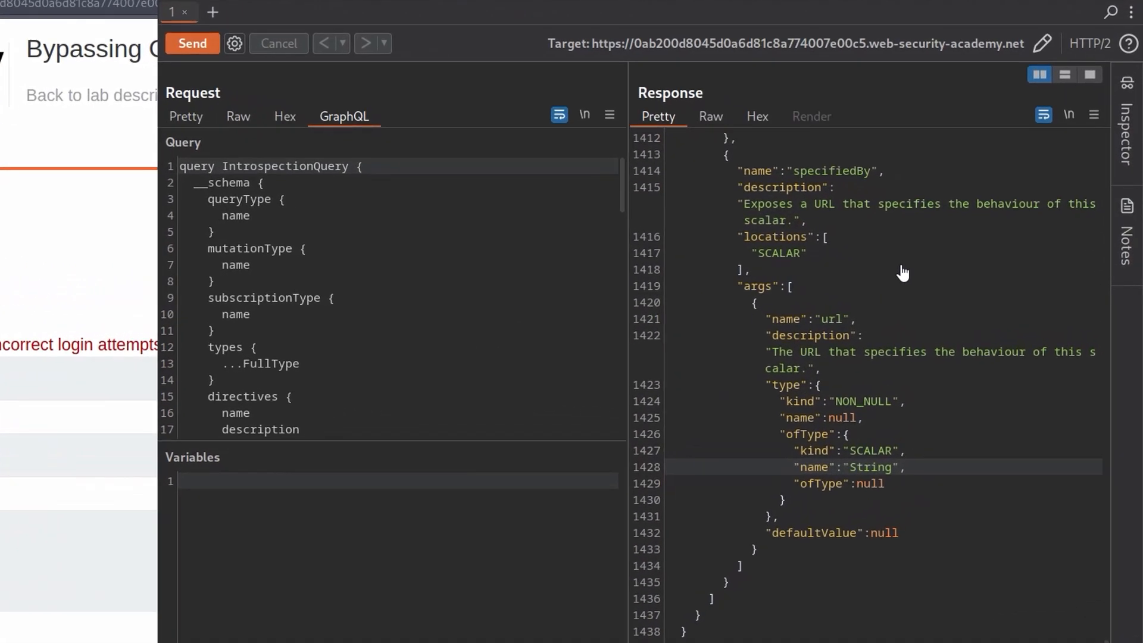
# - Expand the lab host and graphql folder in Target > Site map to reveal the v1 endpoint
pyautogui.rightClick(902, 272)
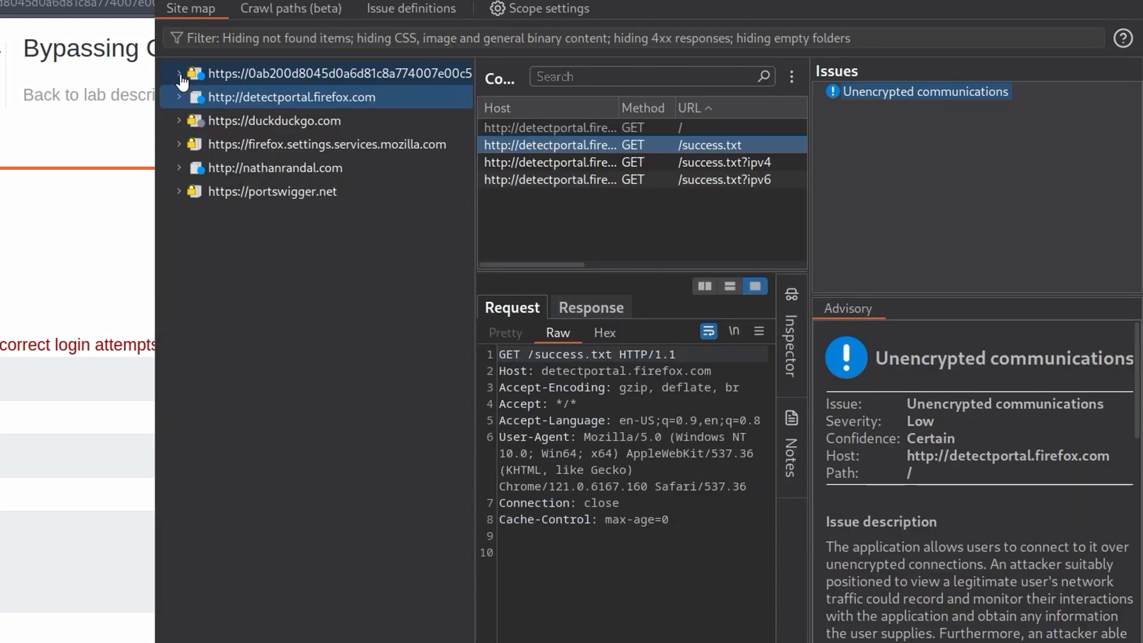
pyautogui.click(180, 73)
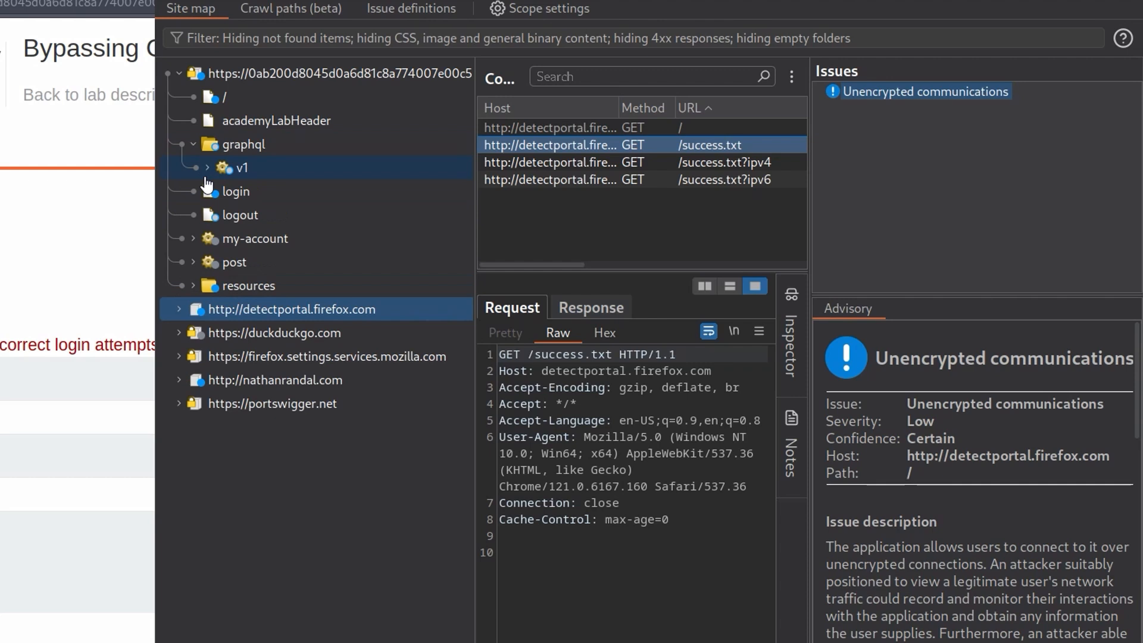
pyautogui.click(207, 166)
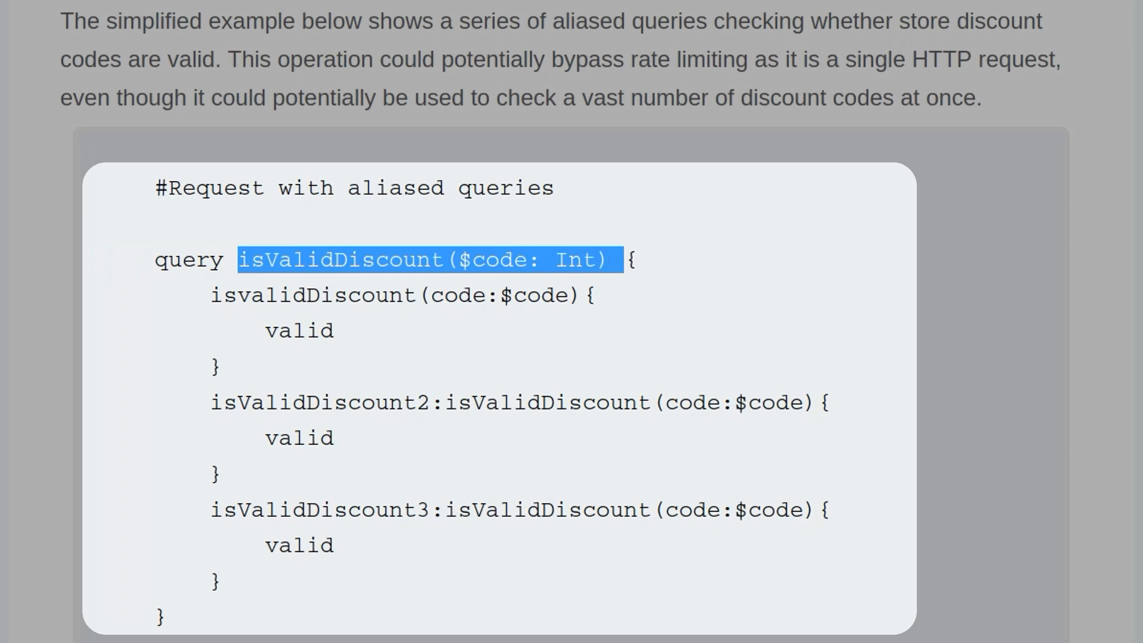
# - Read the aliased-queries example and scroll the lab description to the Tip's copy(...) alias script
pyautogui.doubleClick(765, 403)
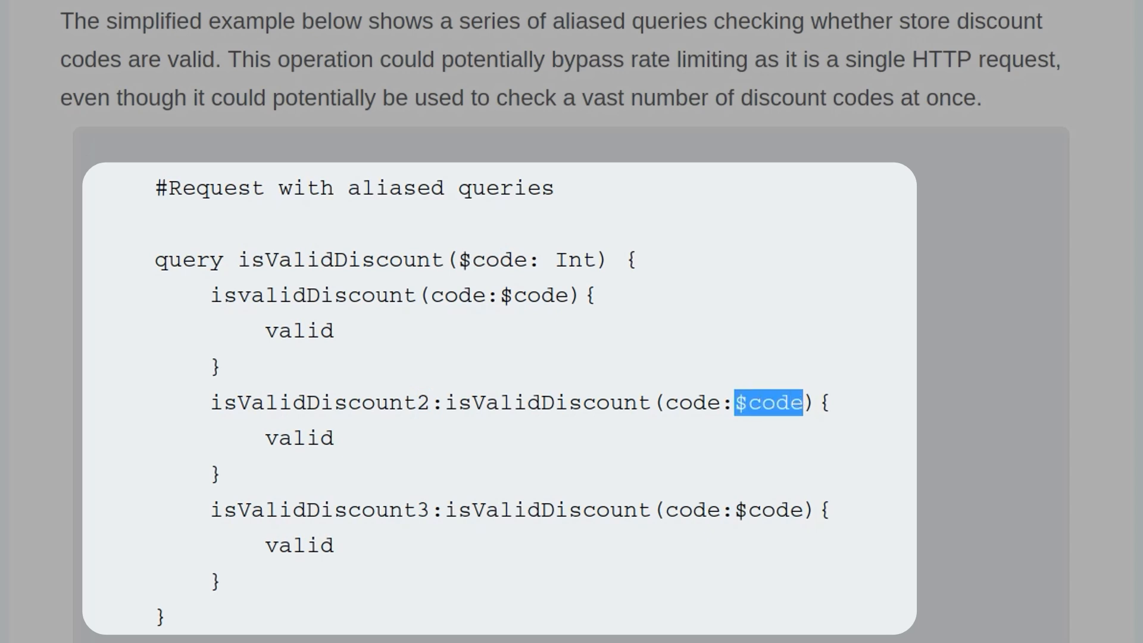
pyautogui.scroll(3)
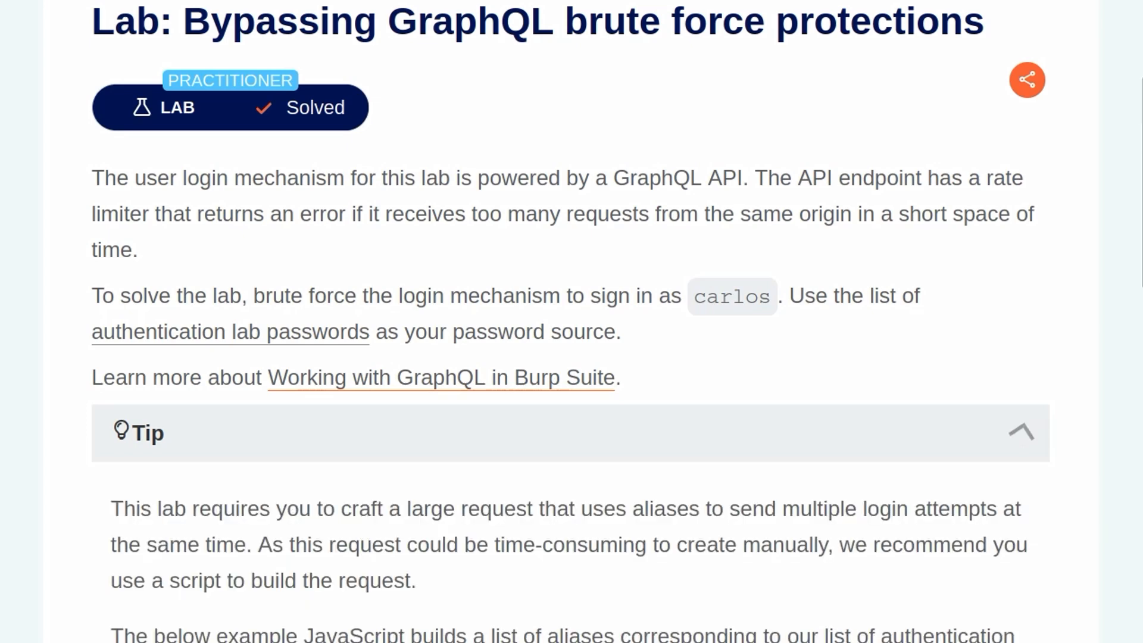
pyautogui.scroll(-3)
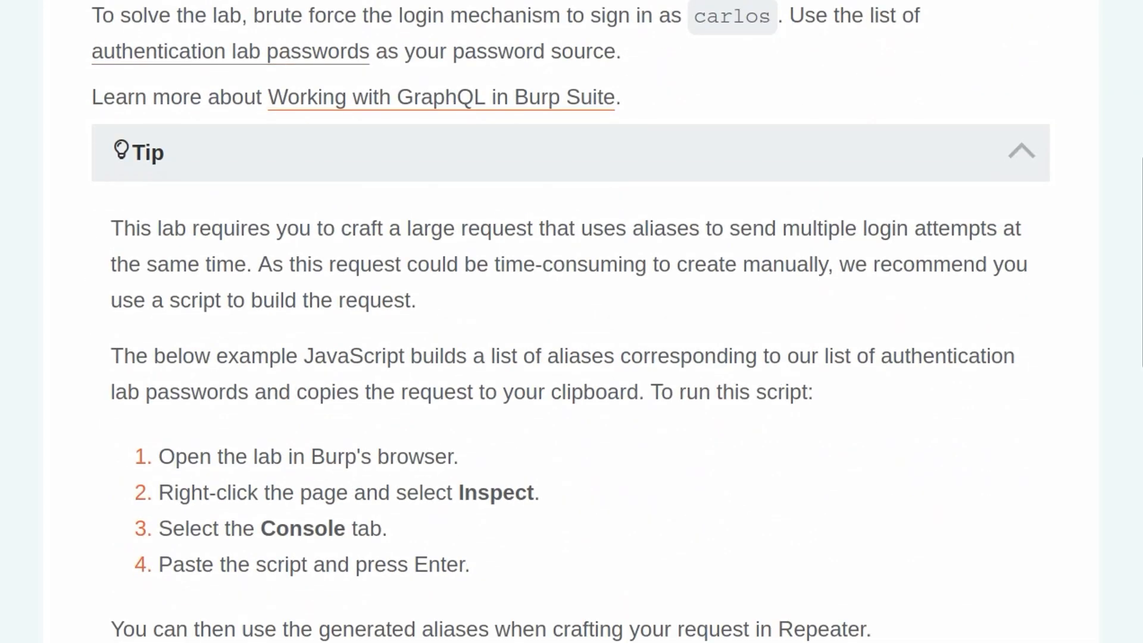
pyautogui.scroll(-3)
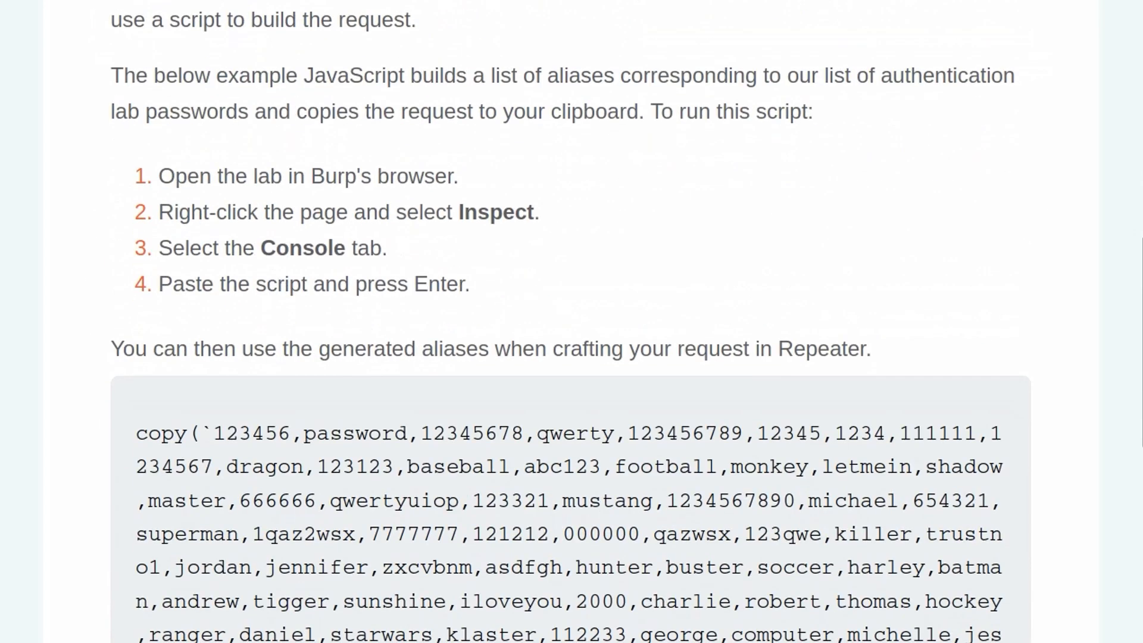
pyautogui.scroll(-3)
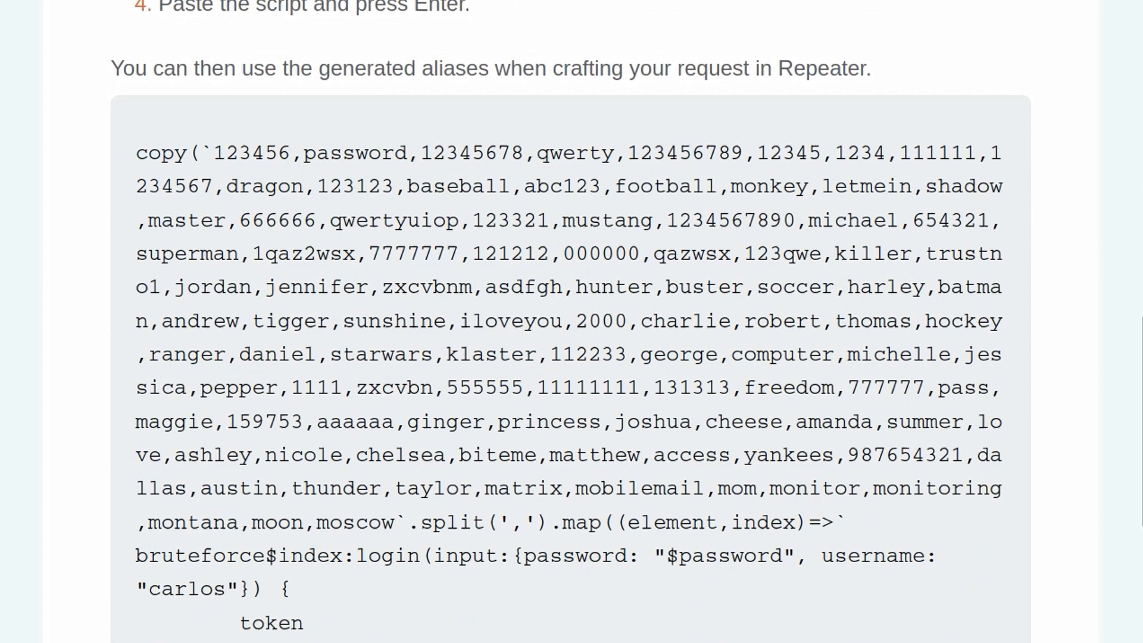
pyautogui.scroll(-3)
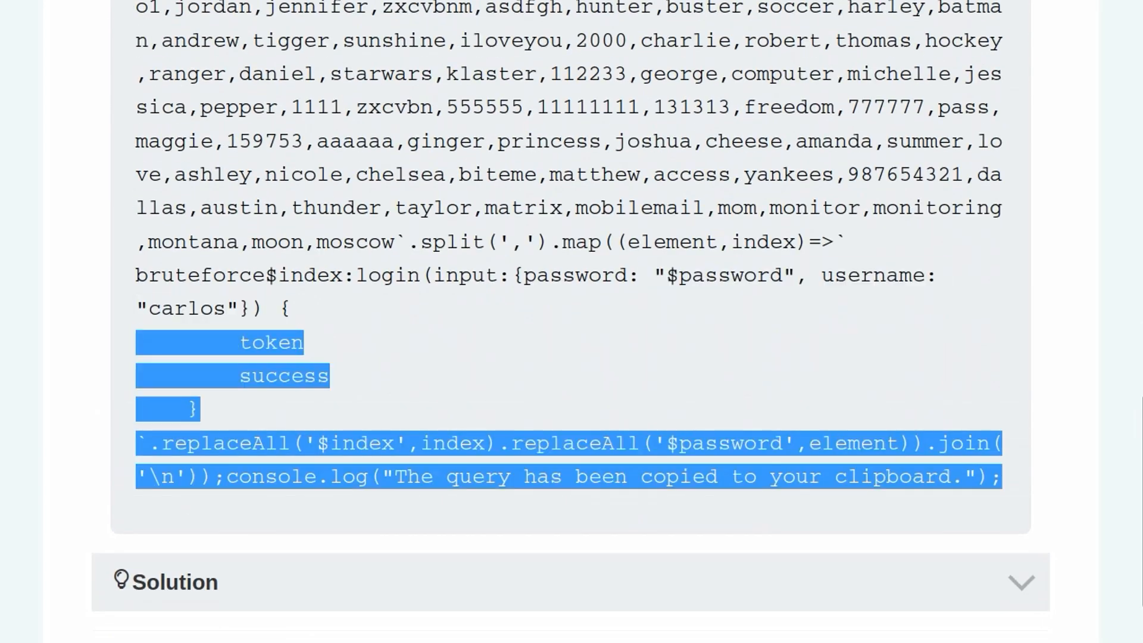
pyautogui.scroll(3)
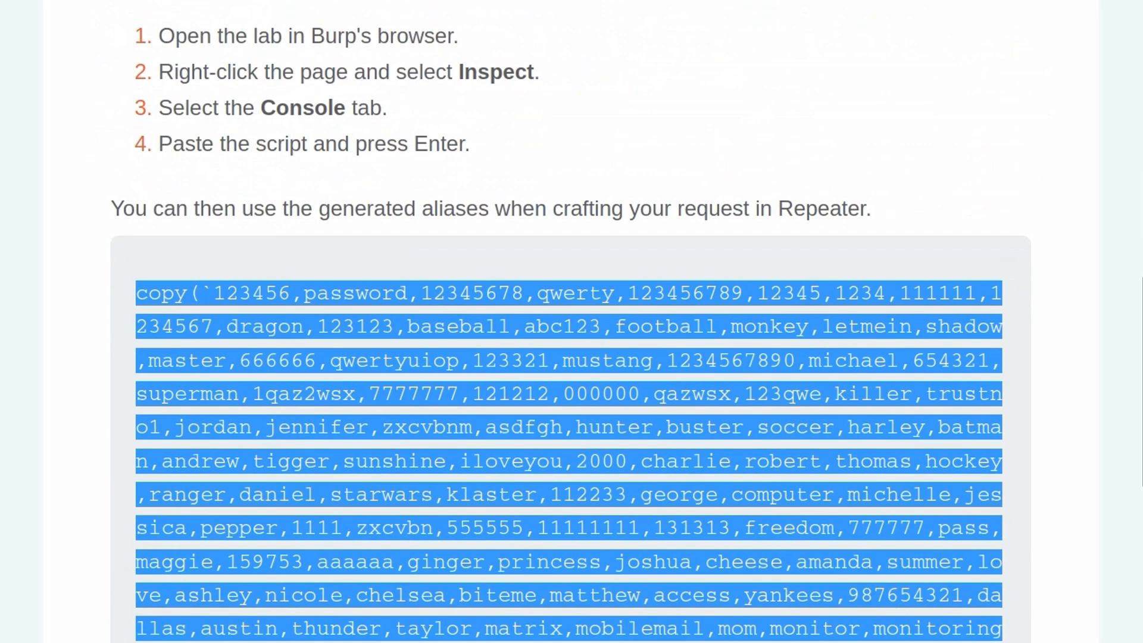
pyautogui.scroll(-3)
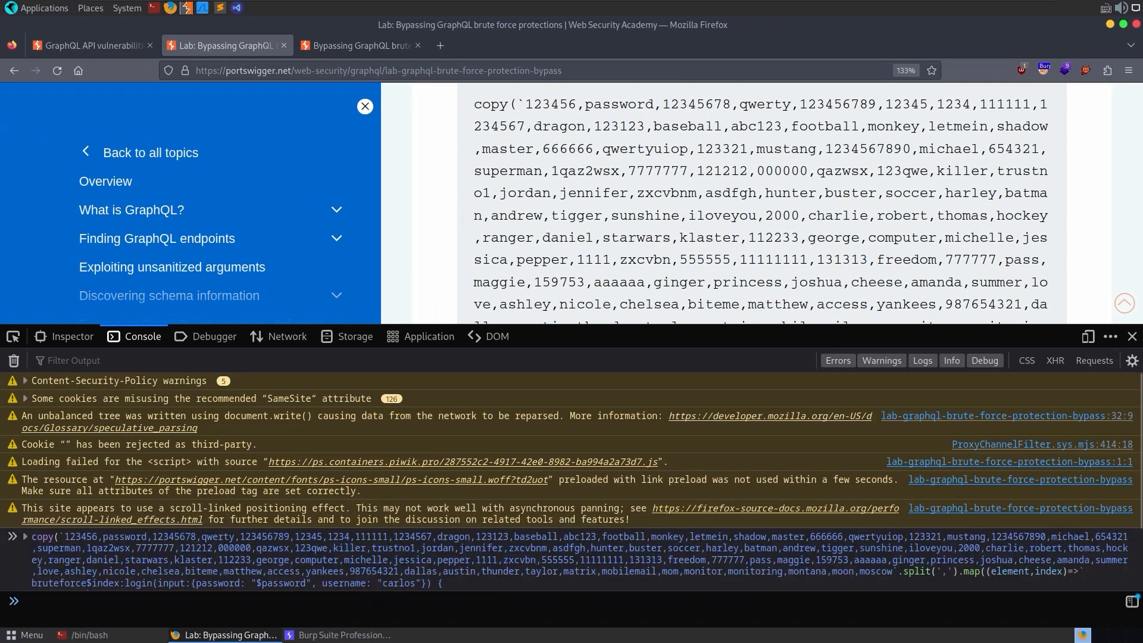
# - Run the pasted script in the console and review the generated bruteforce aliases for carlos
pyautogui.press('Return')
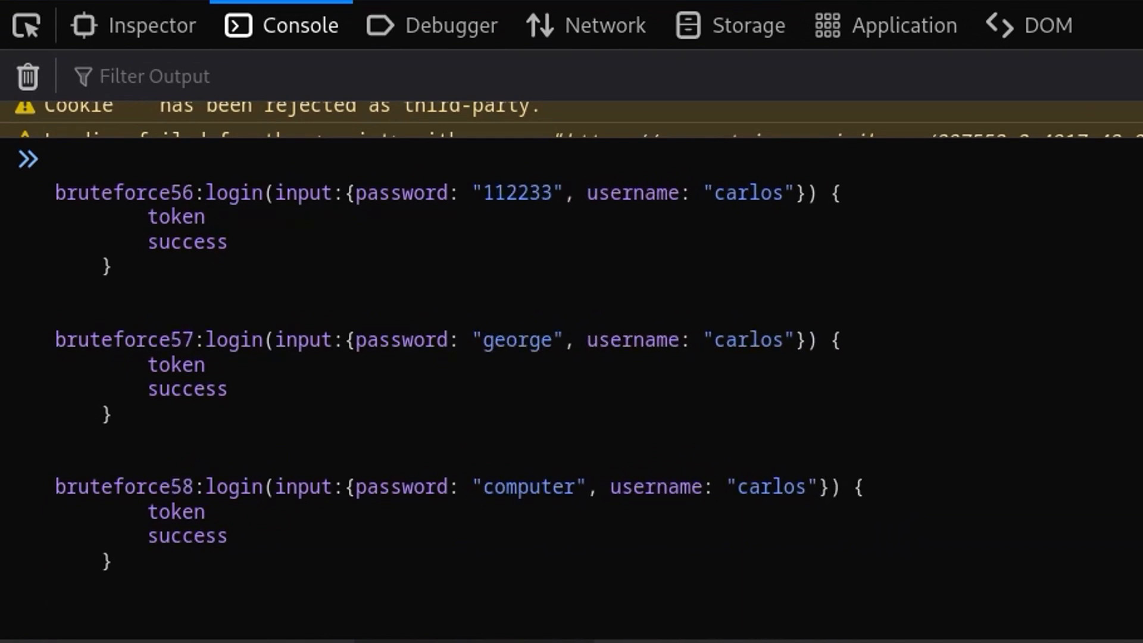
pyautogui.scroll(3)
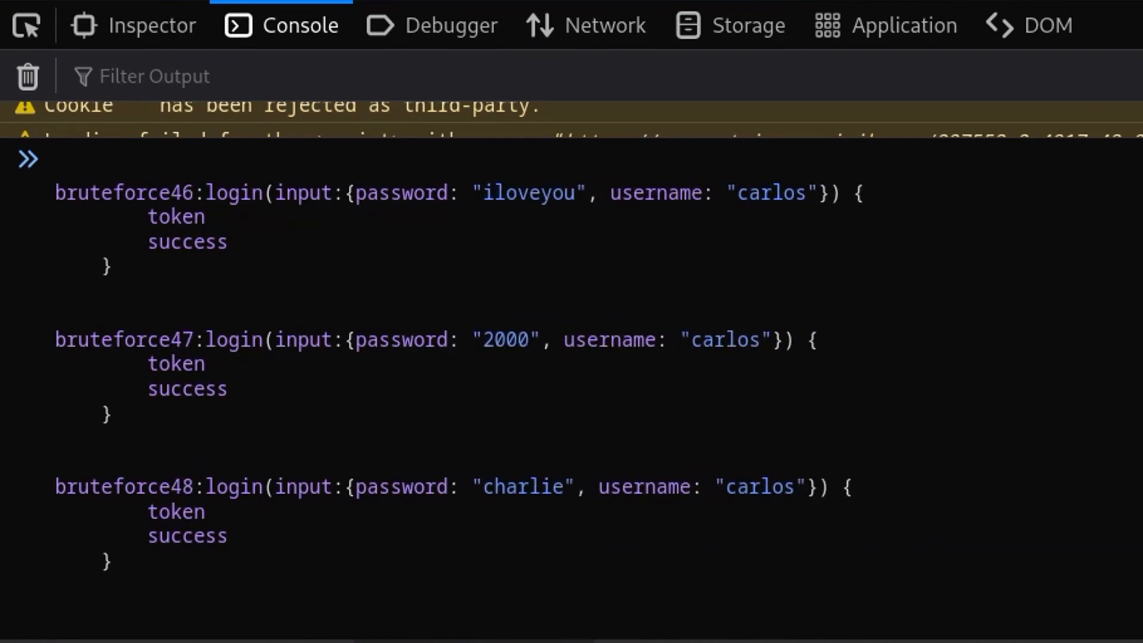
pyautogui.scroll(3)
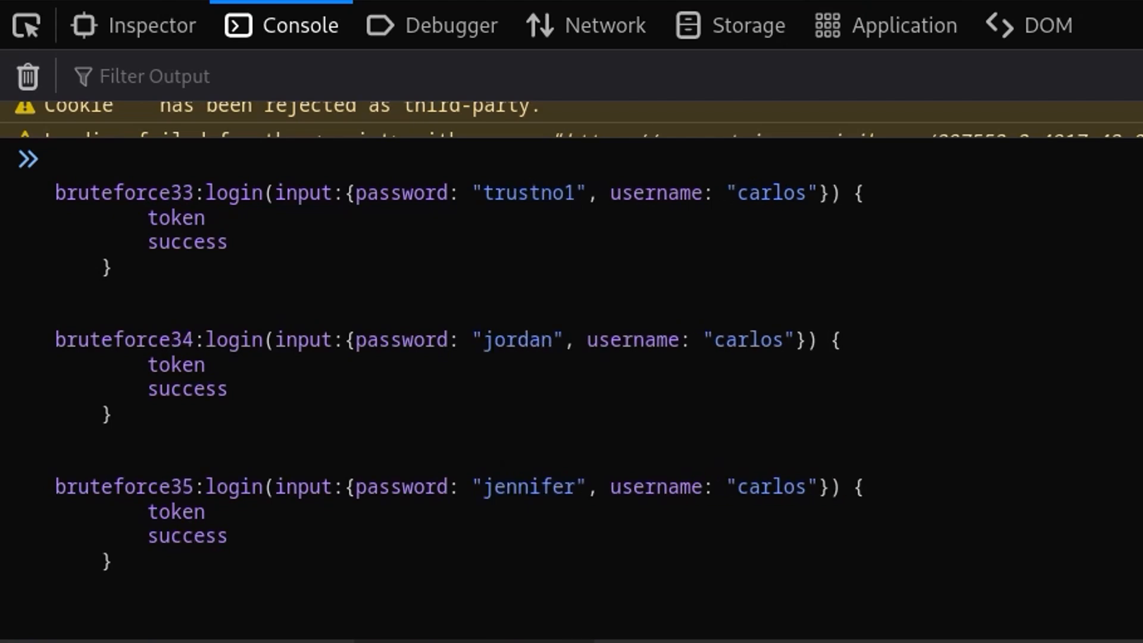
pyautogui.scroll(3)
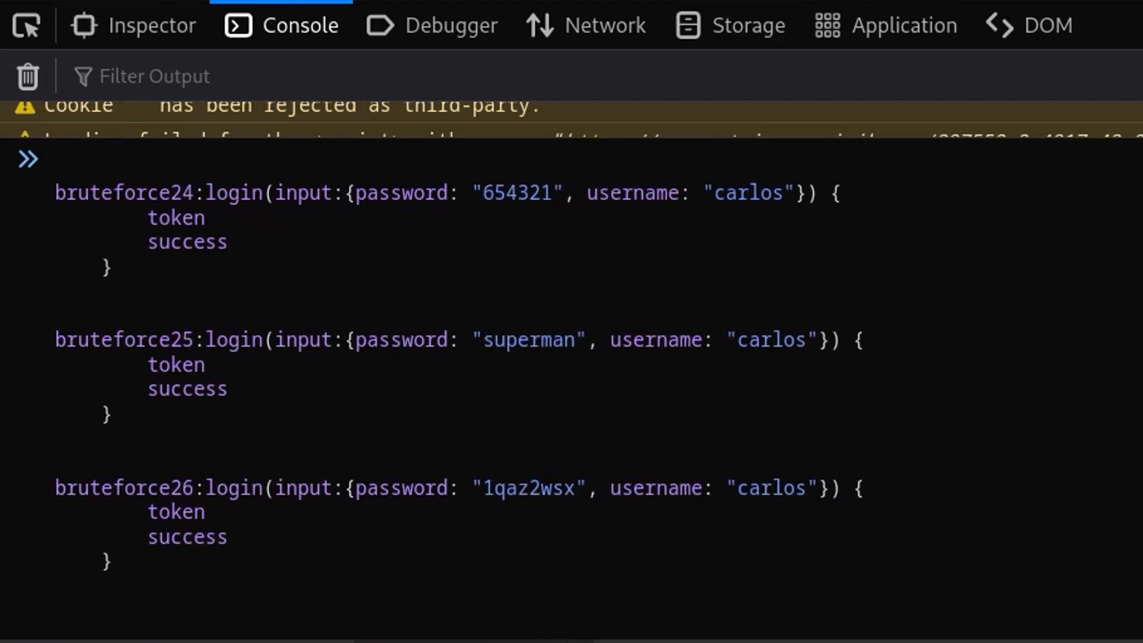
pyautogui.scroll(3)
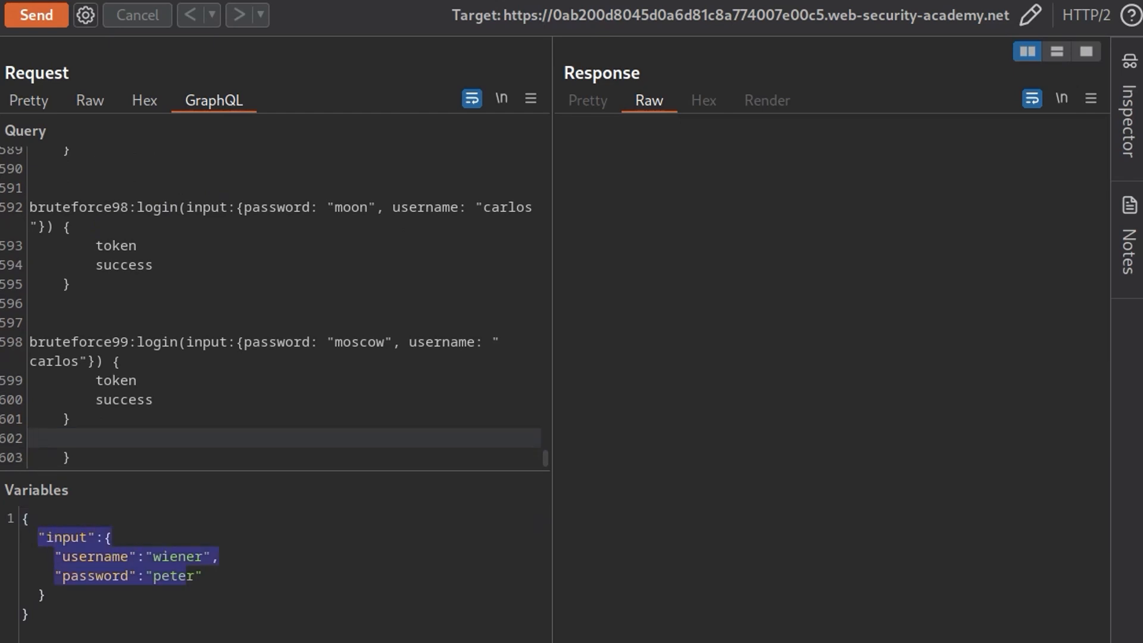
# - Send the aliased mutations and scroll the response to bruteforce24 returning success true
pyautogui.click(35, 14)
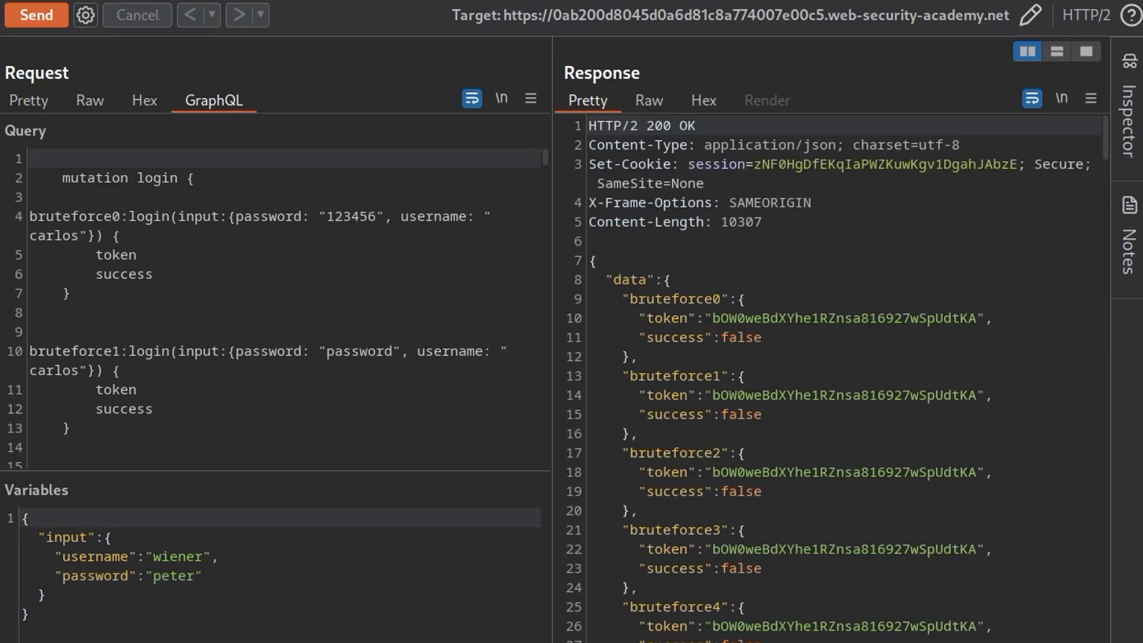
pyautogui.scroll(-3)
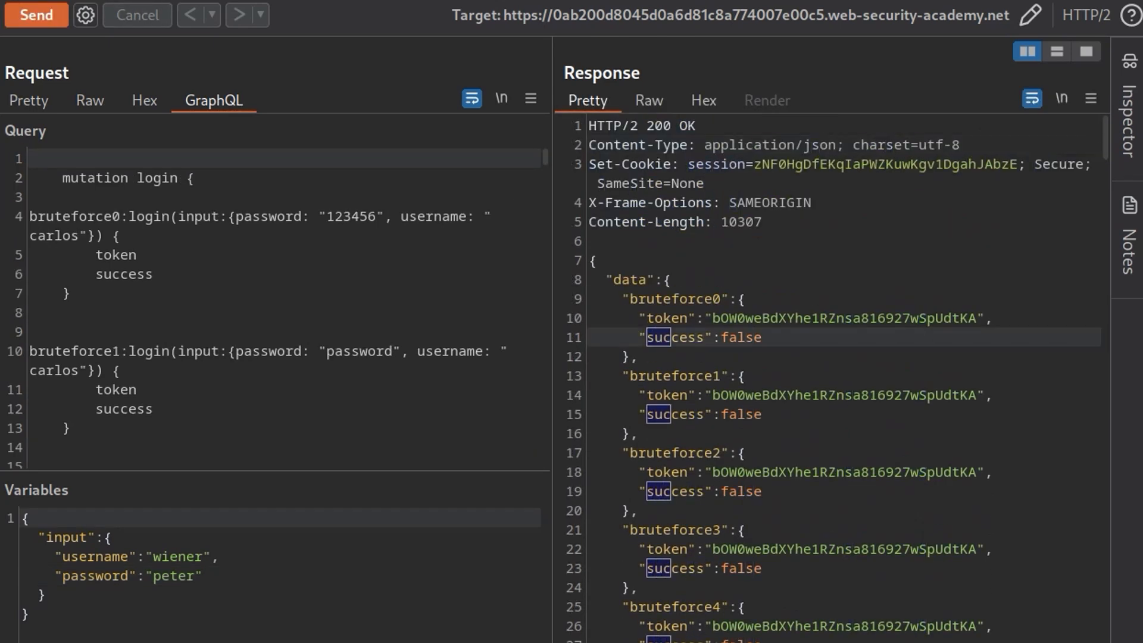
pyautogui.scroll(-3)
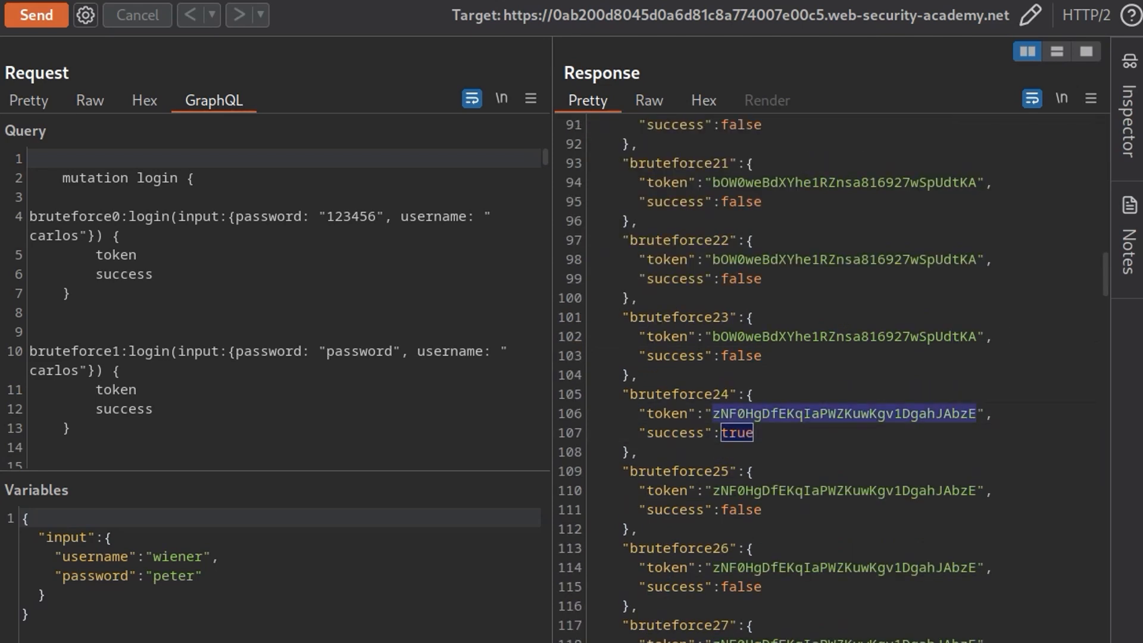
pyautogui.scroll(-3)
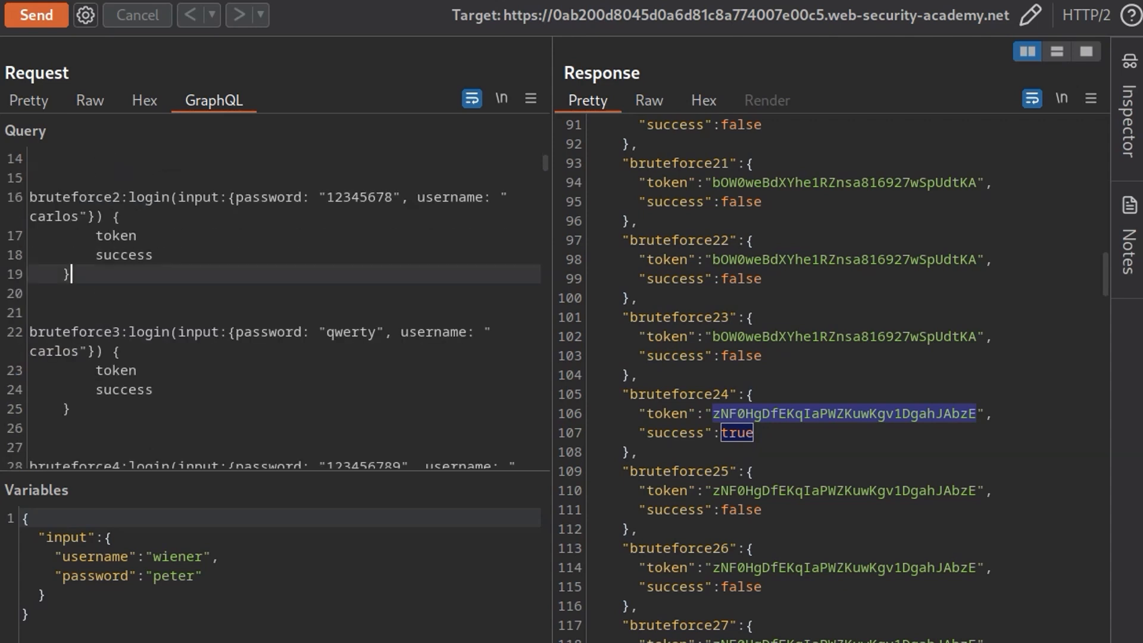
pyautogui.write('2')
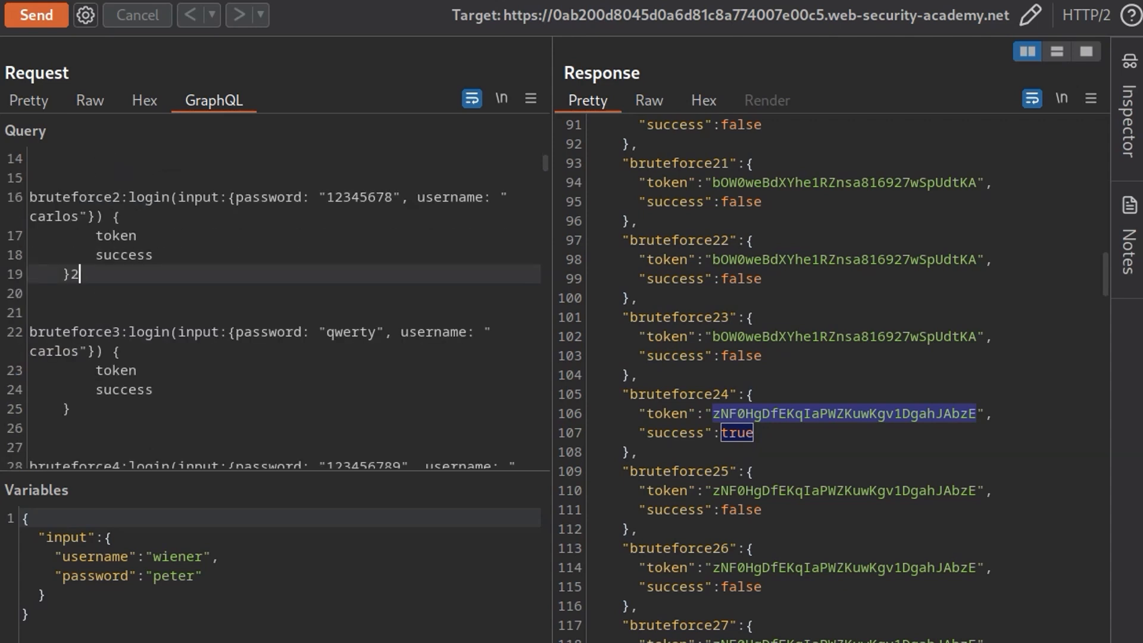
pyautogui.scroll(-3)
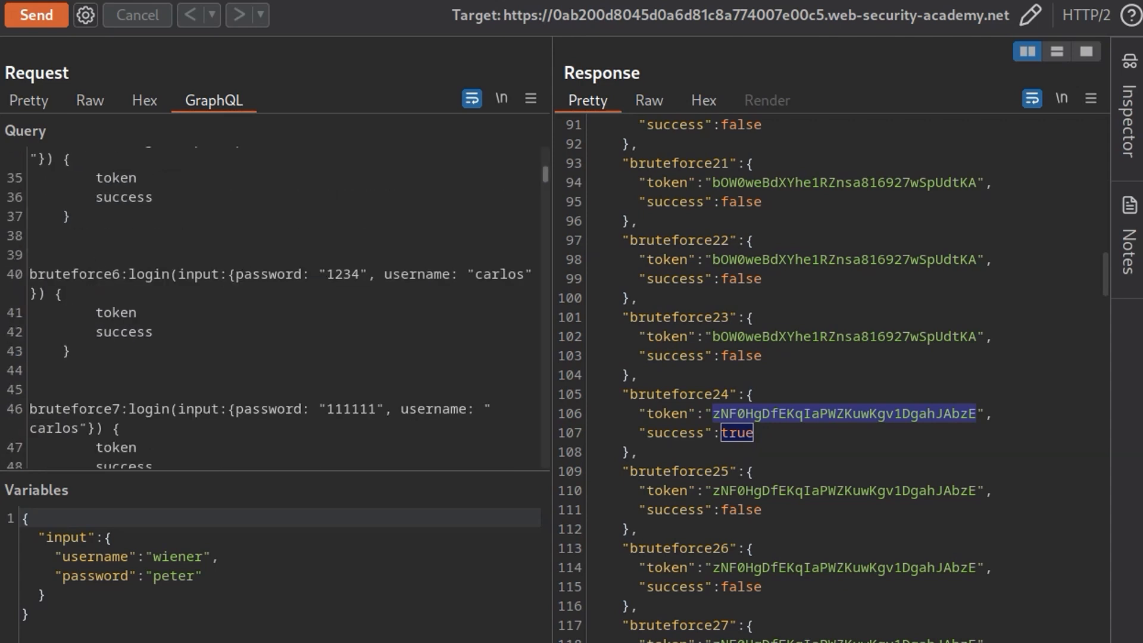
pyautogui.scroll(-3)
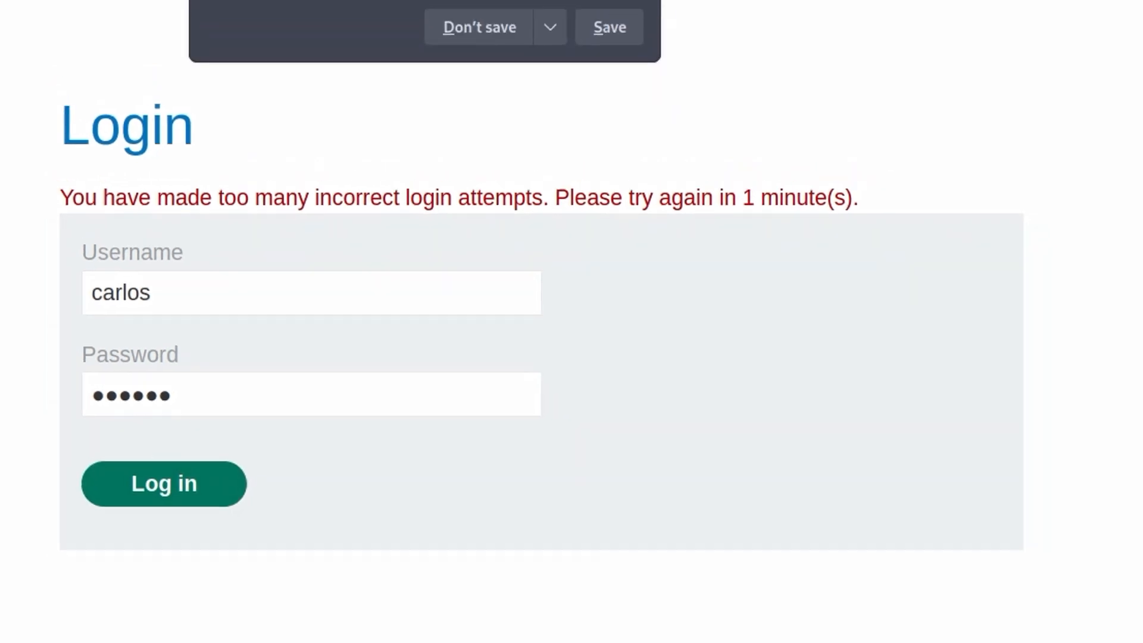
# - Log in as carlos with the discovered password and decline Firefox's save-password prompt
pyautogui.click(163, 483)
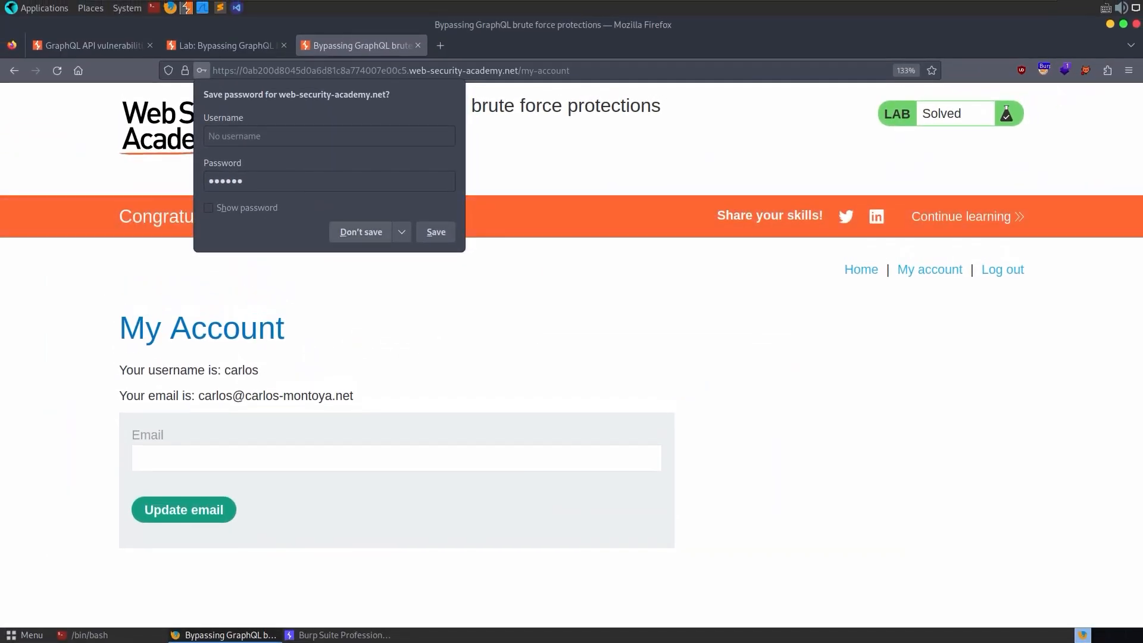
pyautogui.click(360, 231)
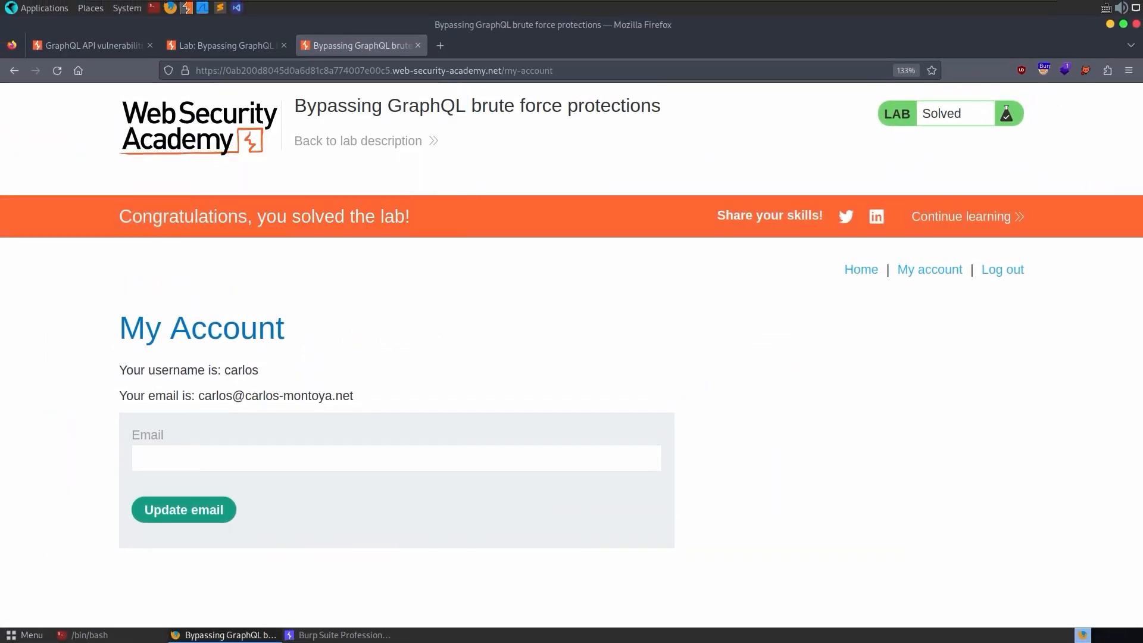